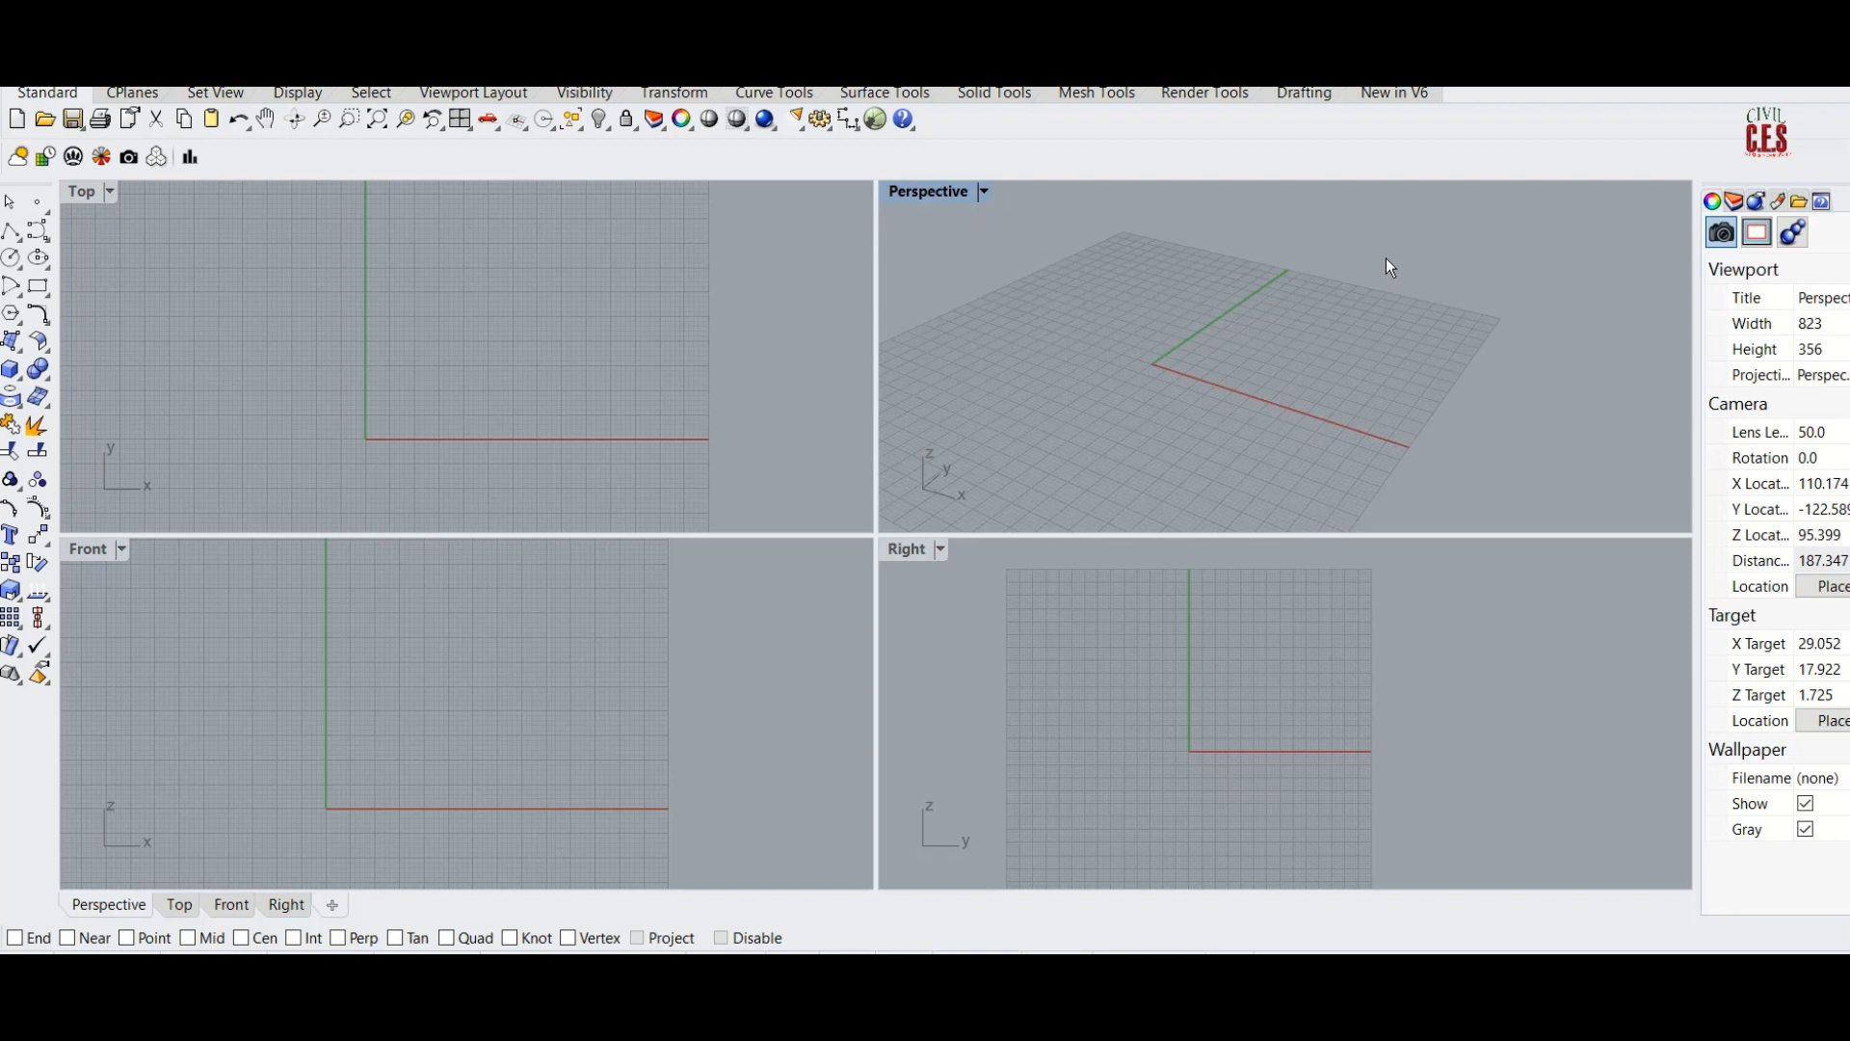
mouse_move(764, 845)
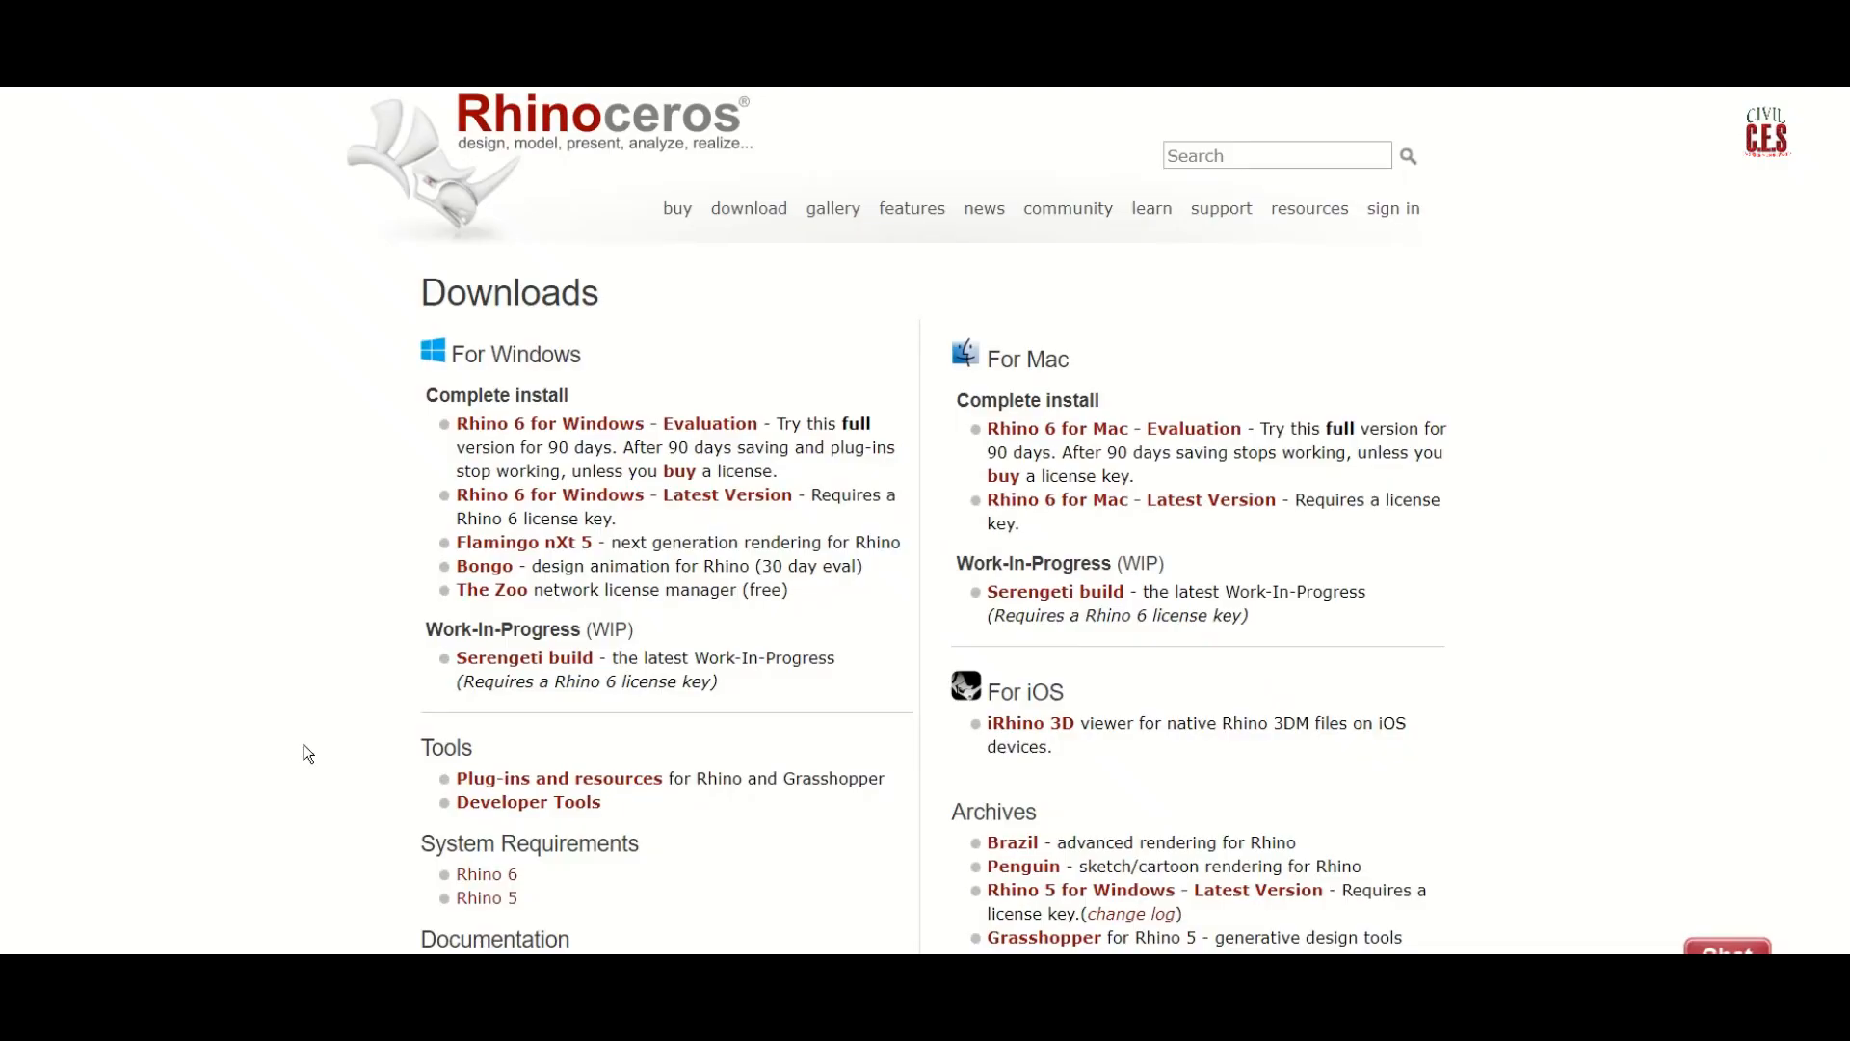
mouse_move(478, 403)
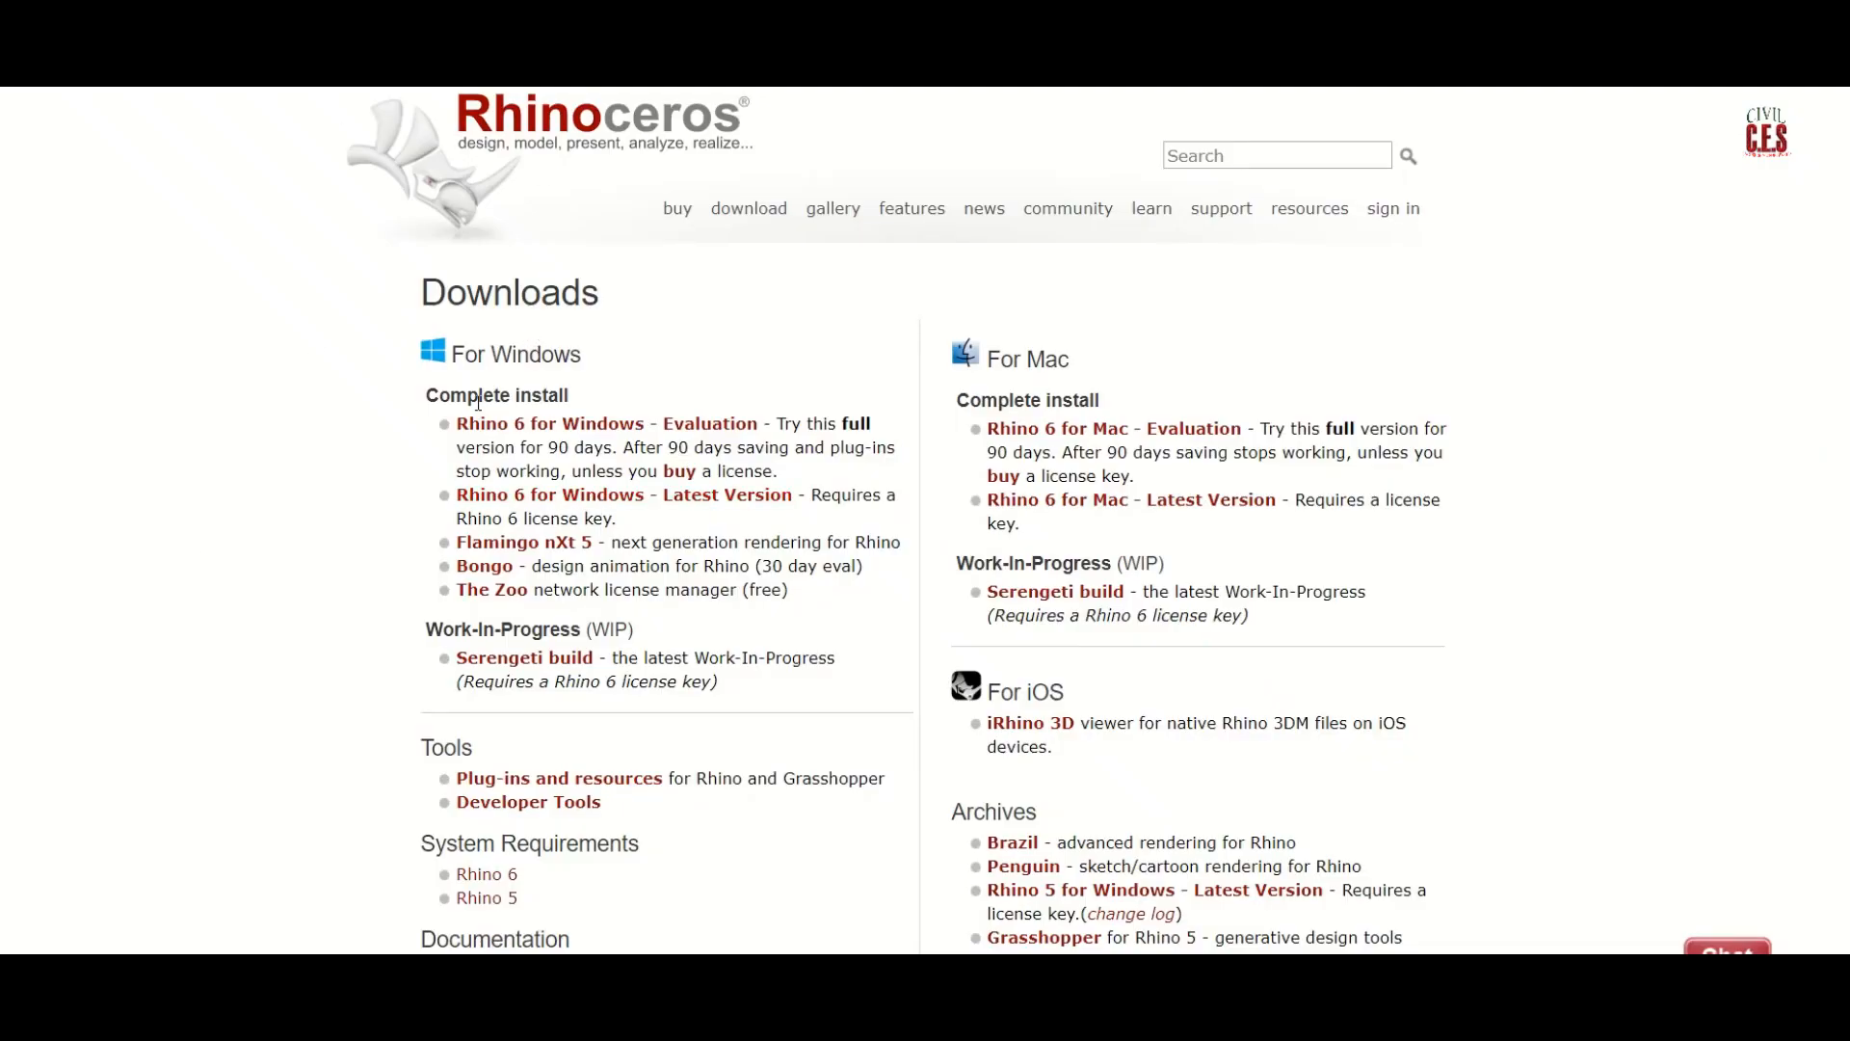
Go back to Downloads and select the Rhino 6 for Windows Evaluation download
scroll(down, 3)
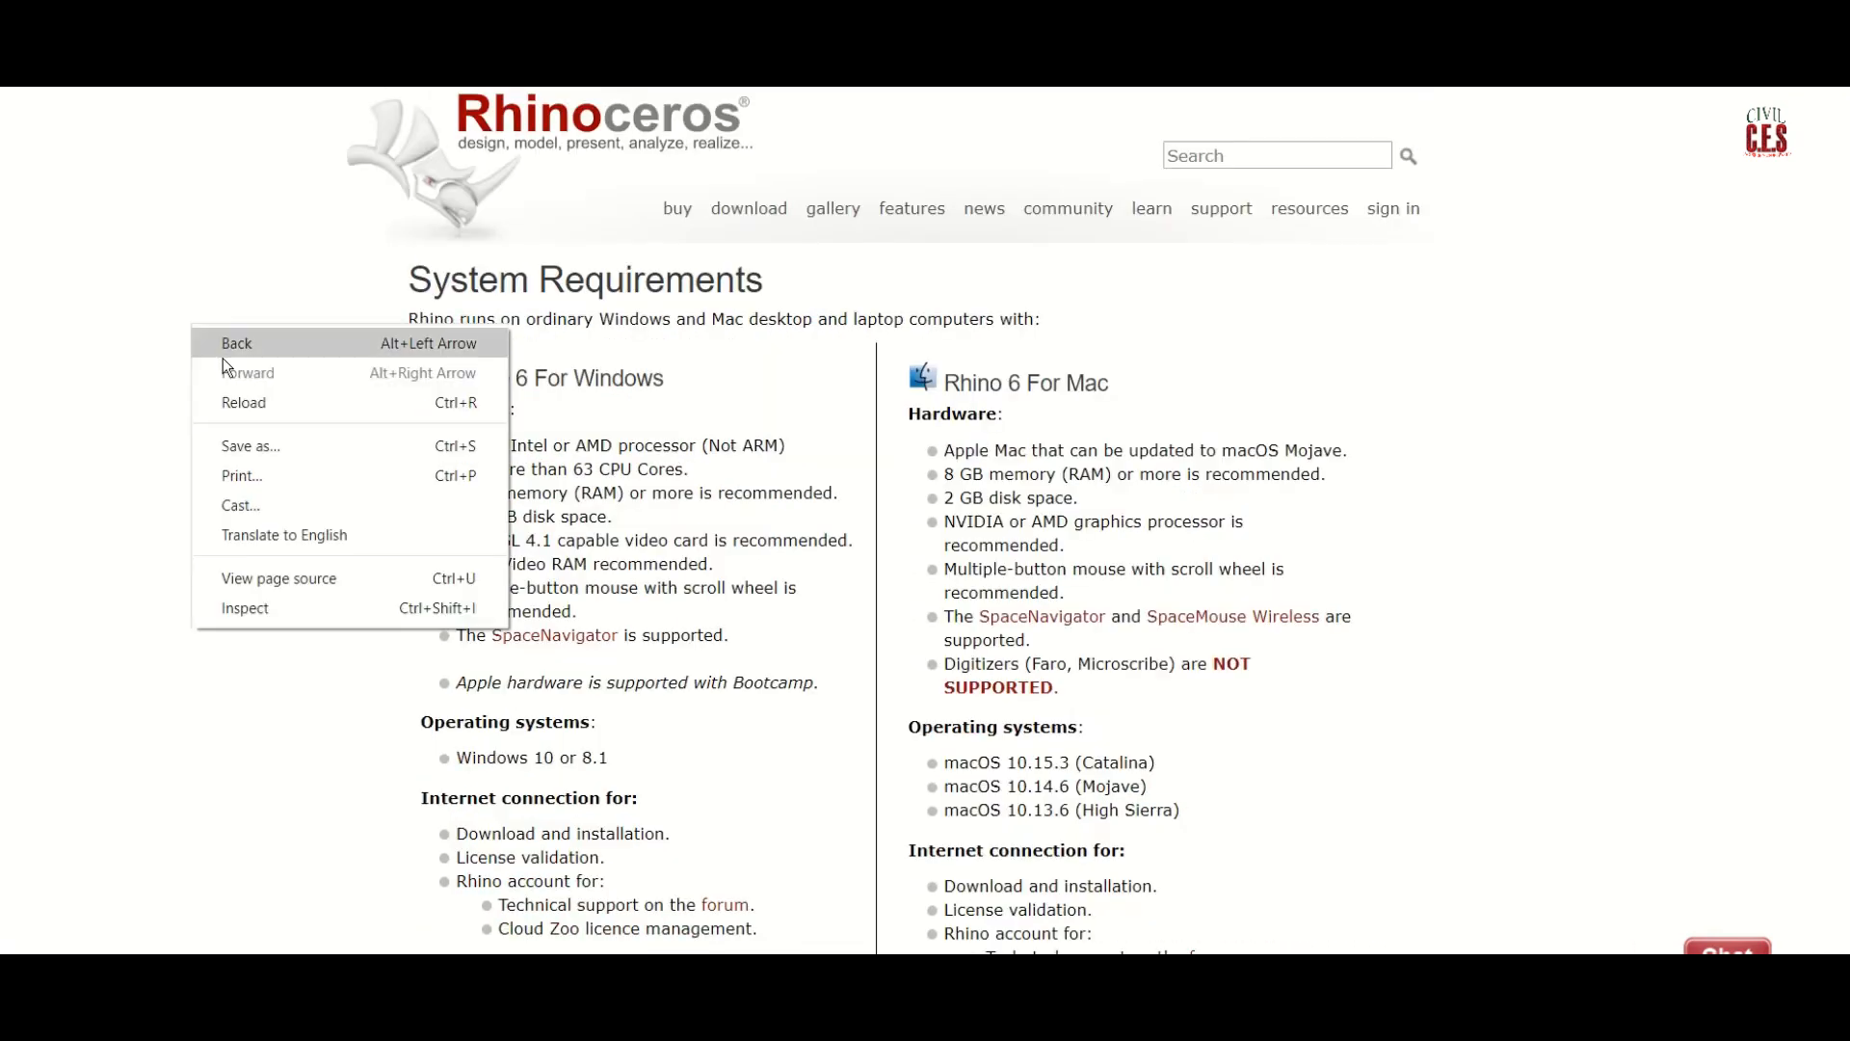
click(236, 343)
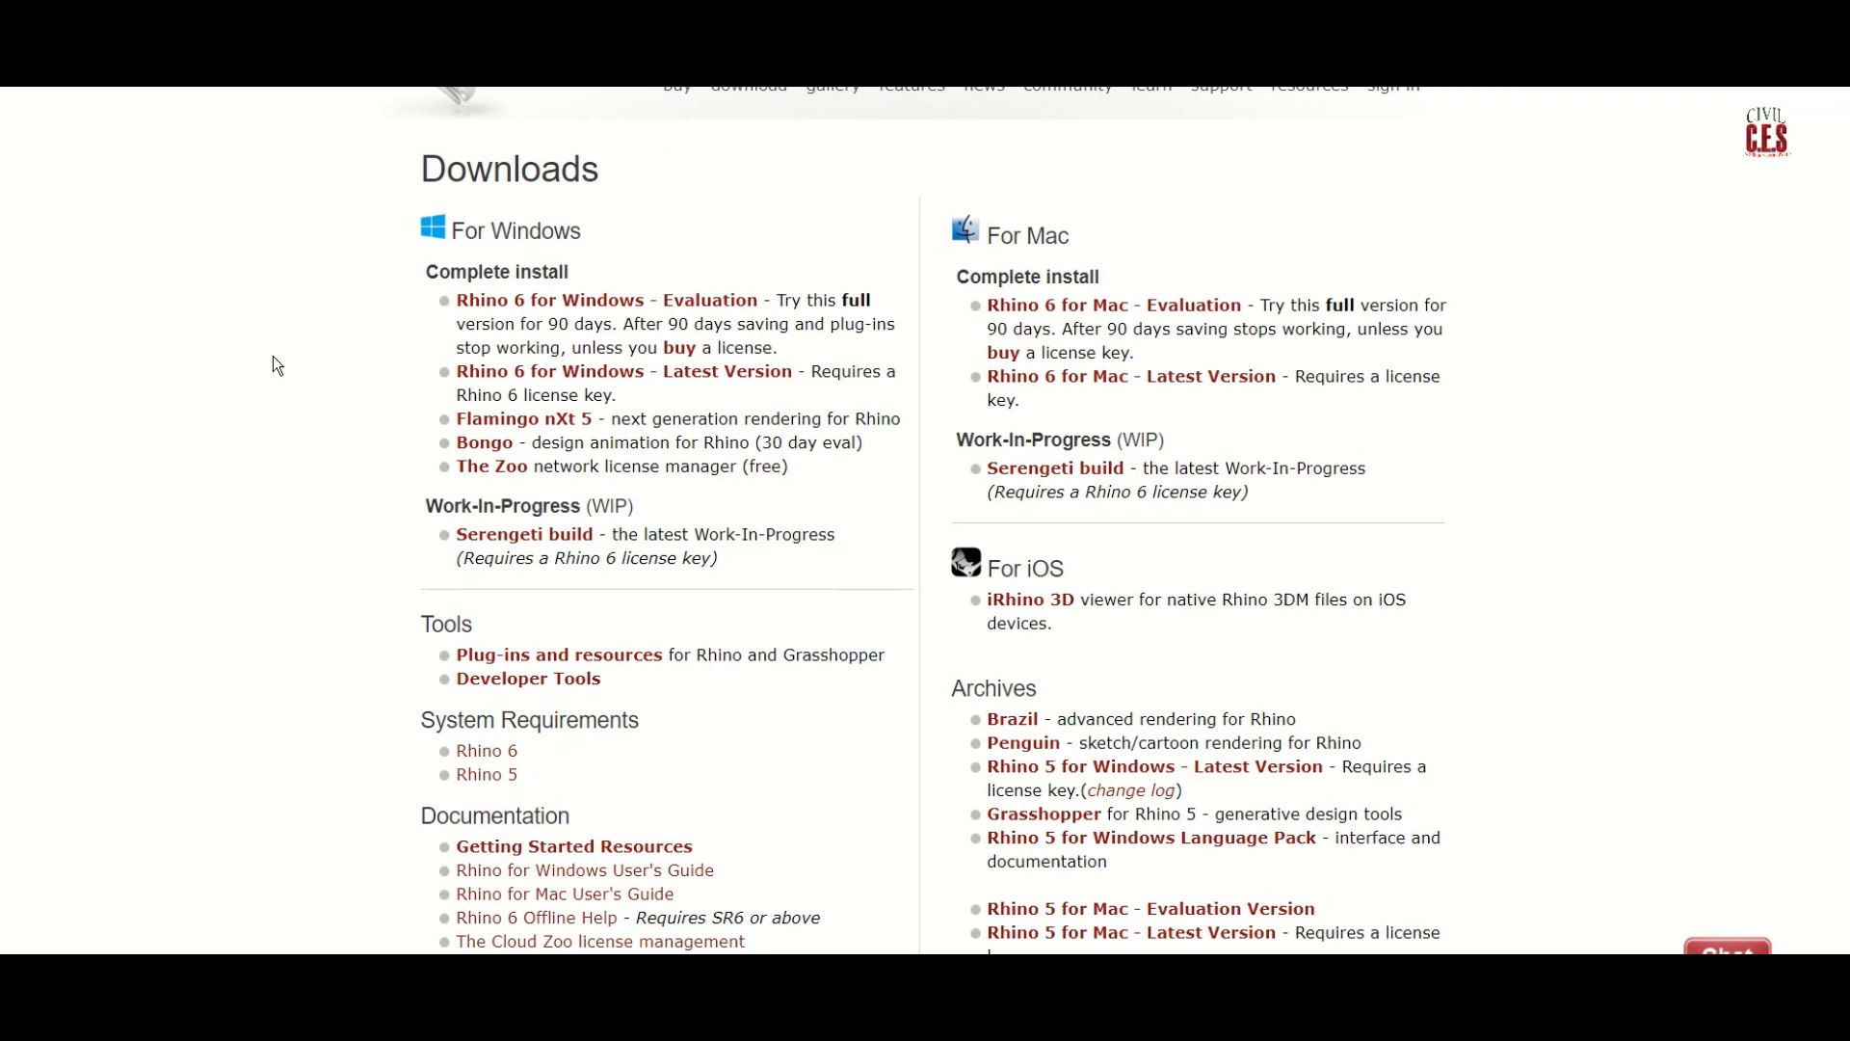
mouse_move(304, 336)
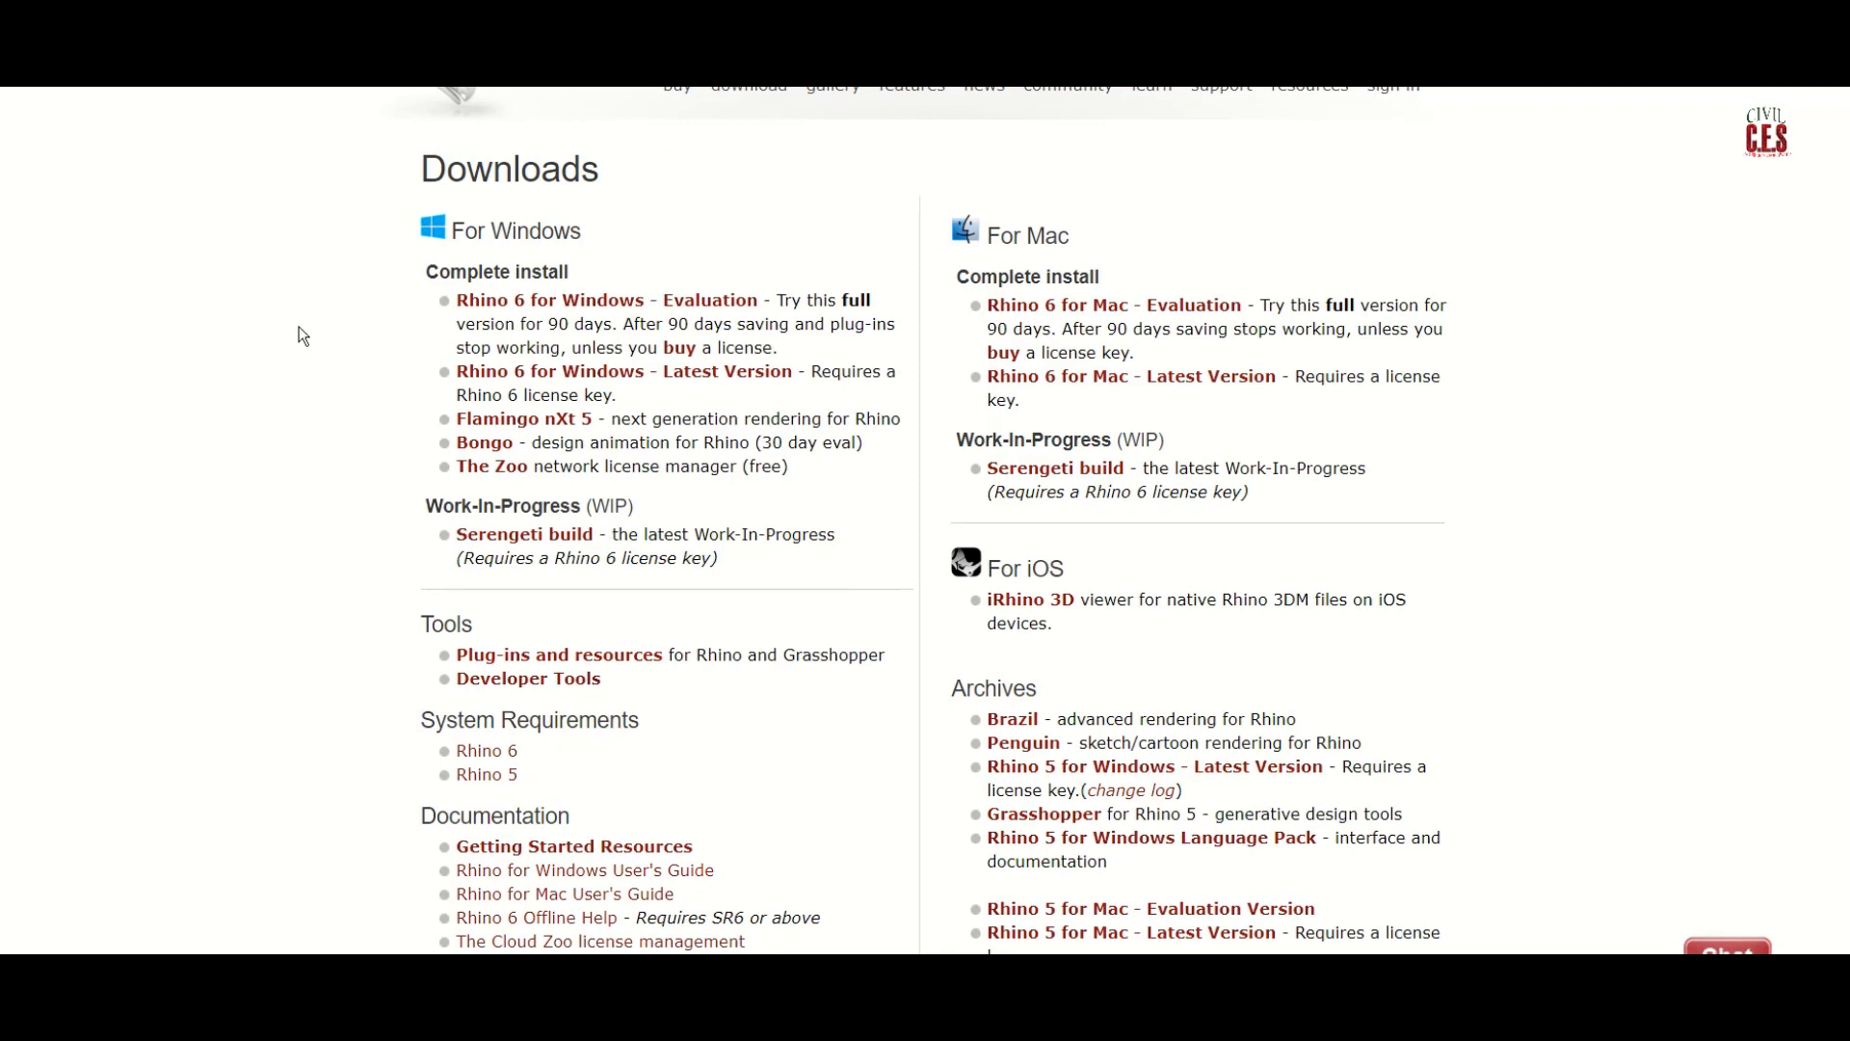
mouse_move(278, 405)
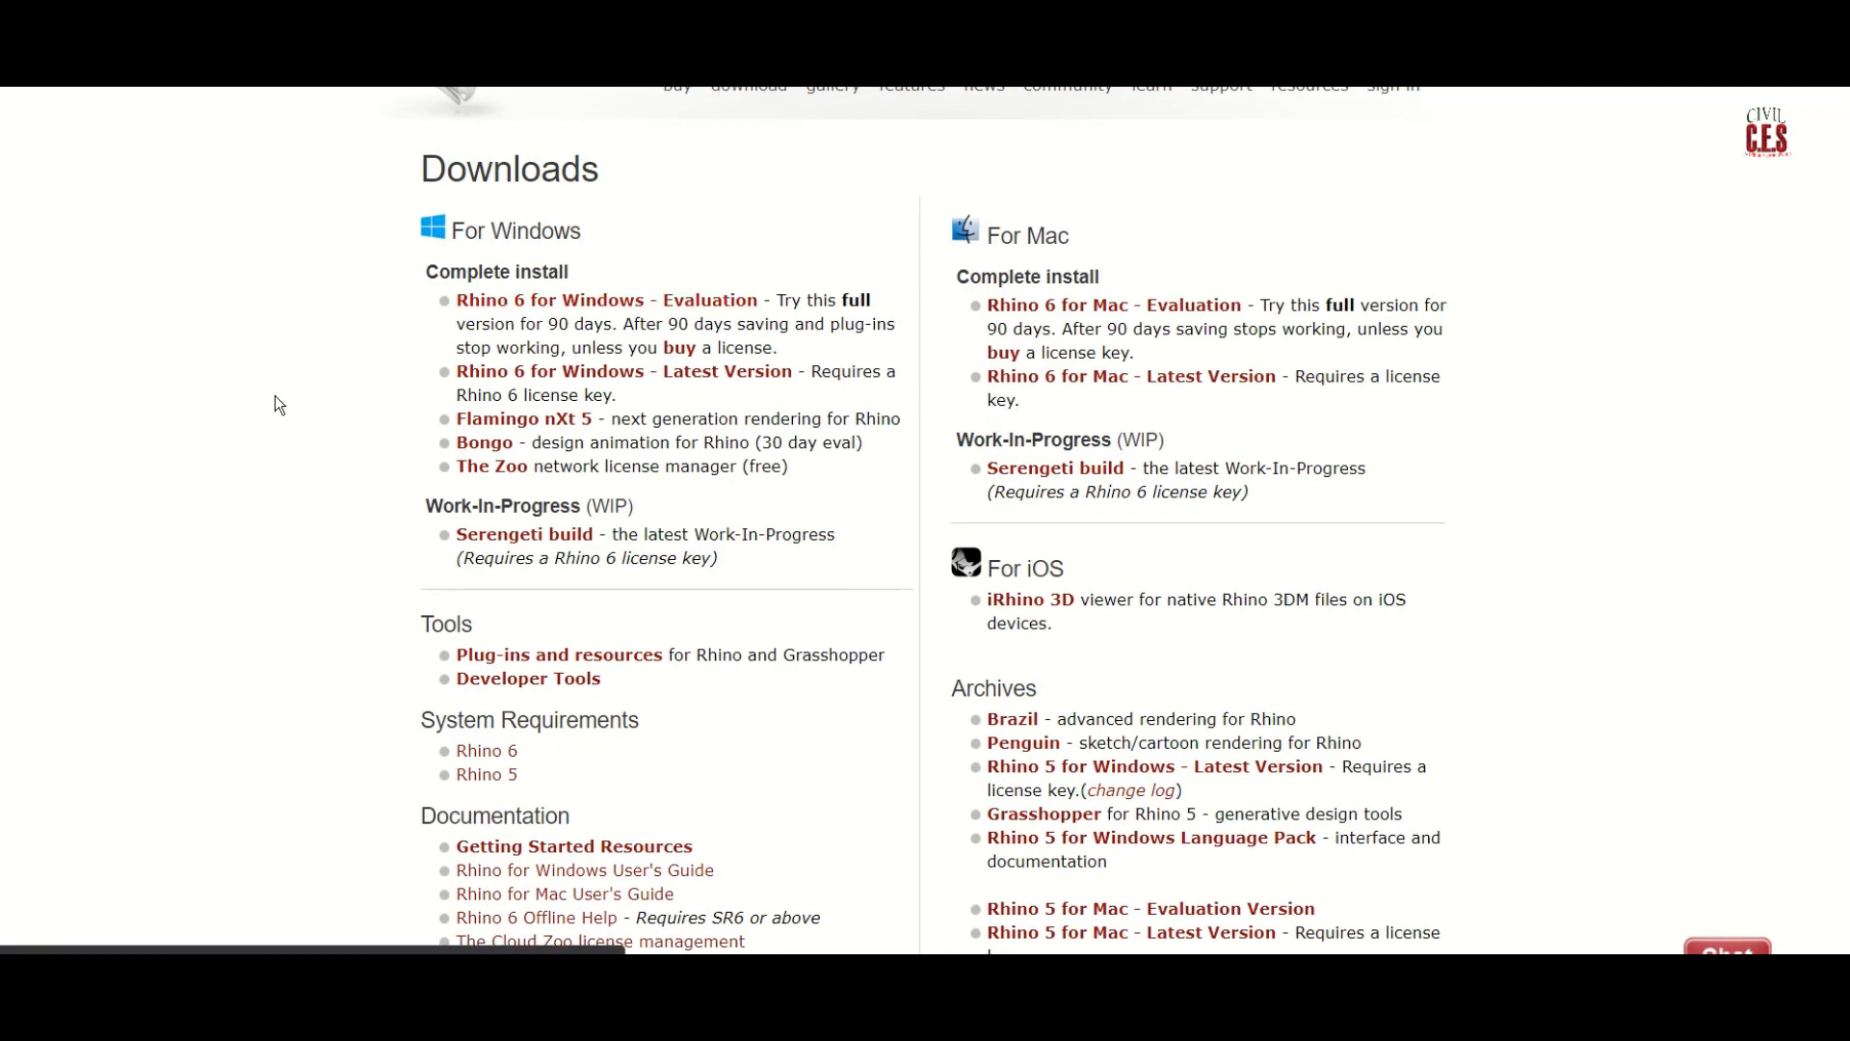
click(550, 301)
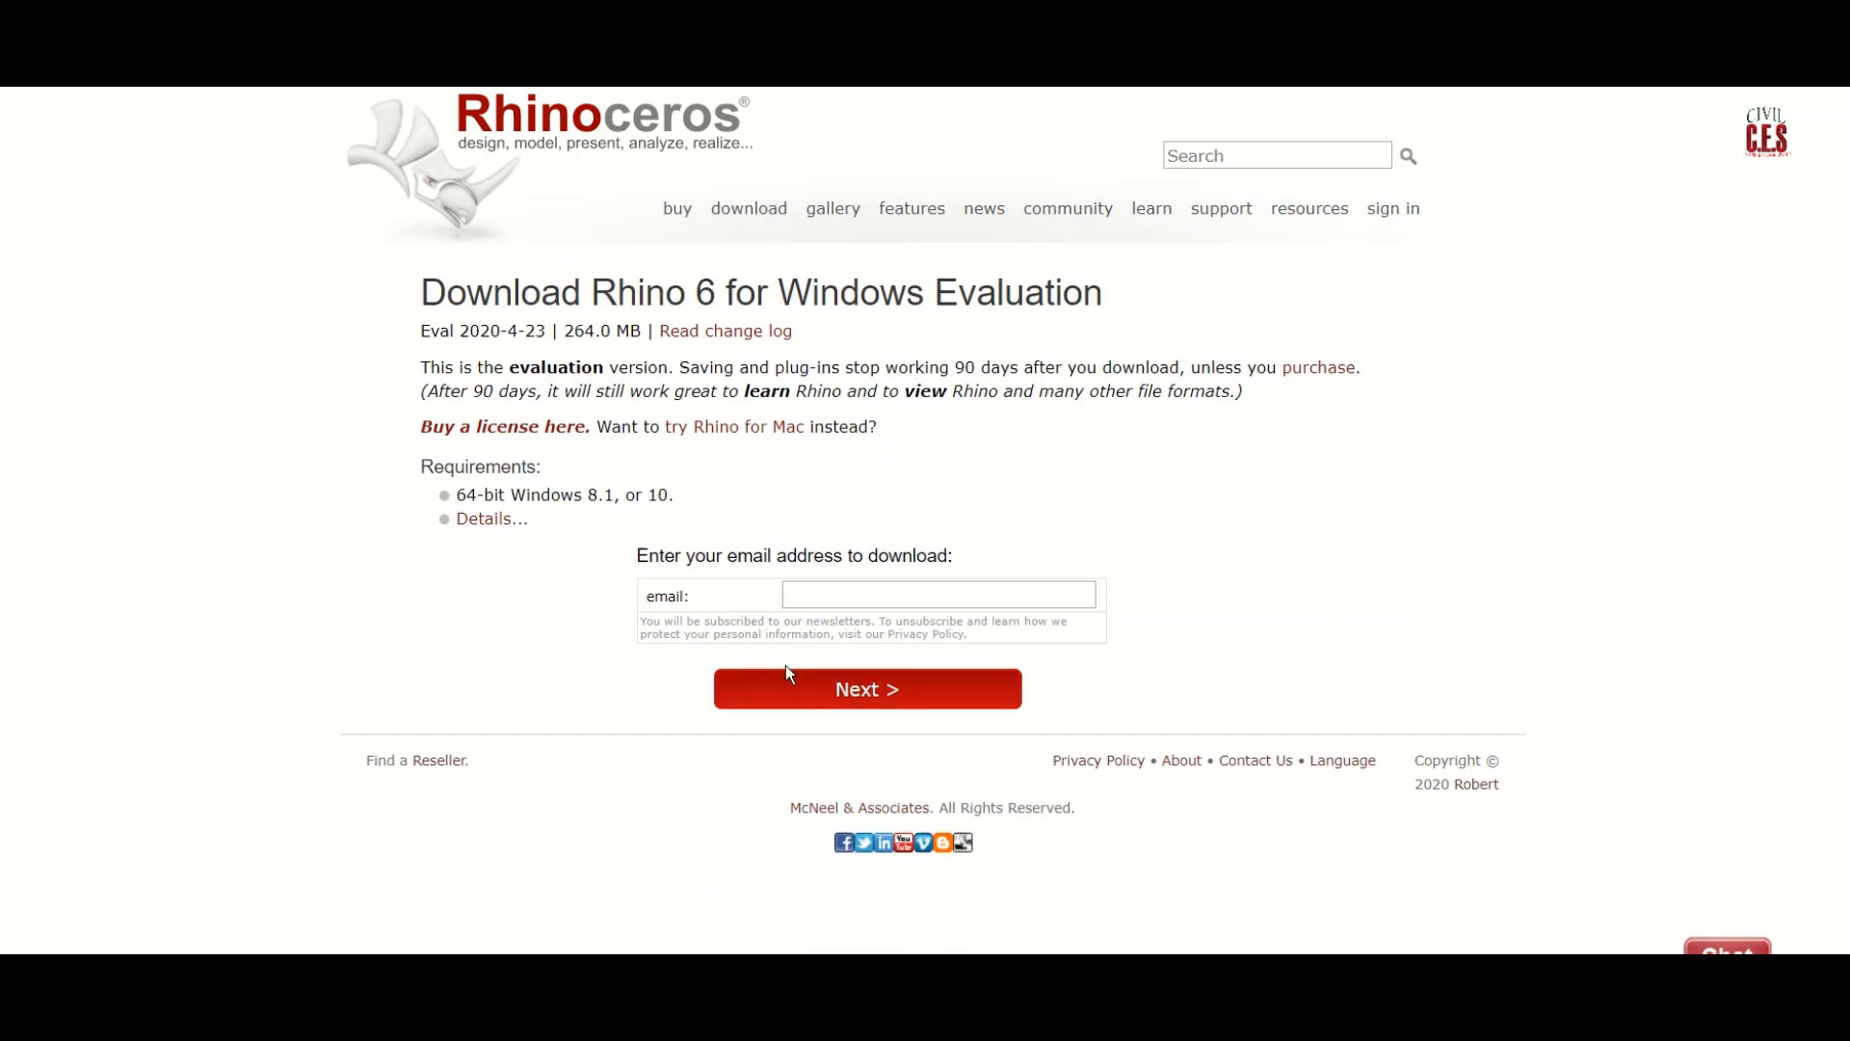
mouse_move(900, 800)
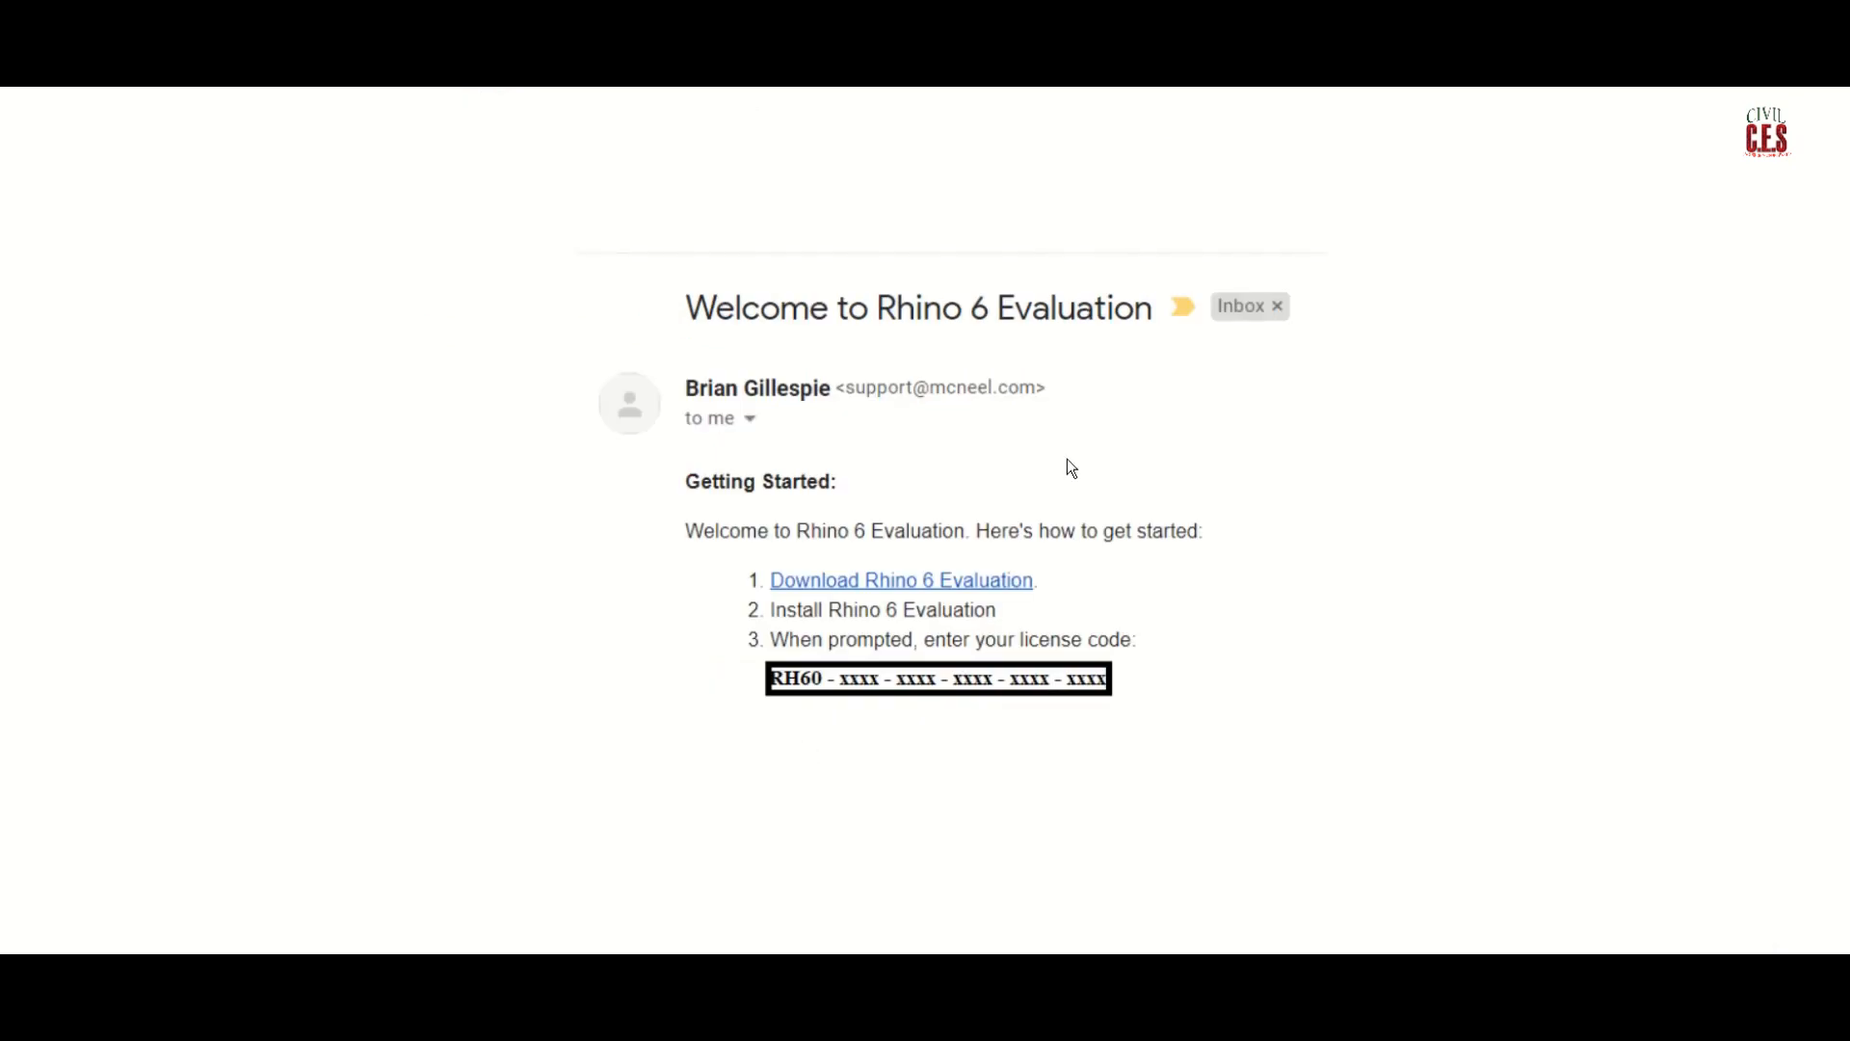
mouse_move(784, 700)
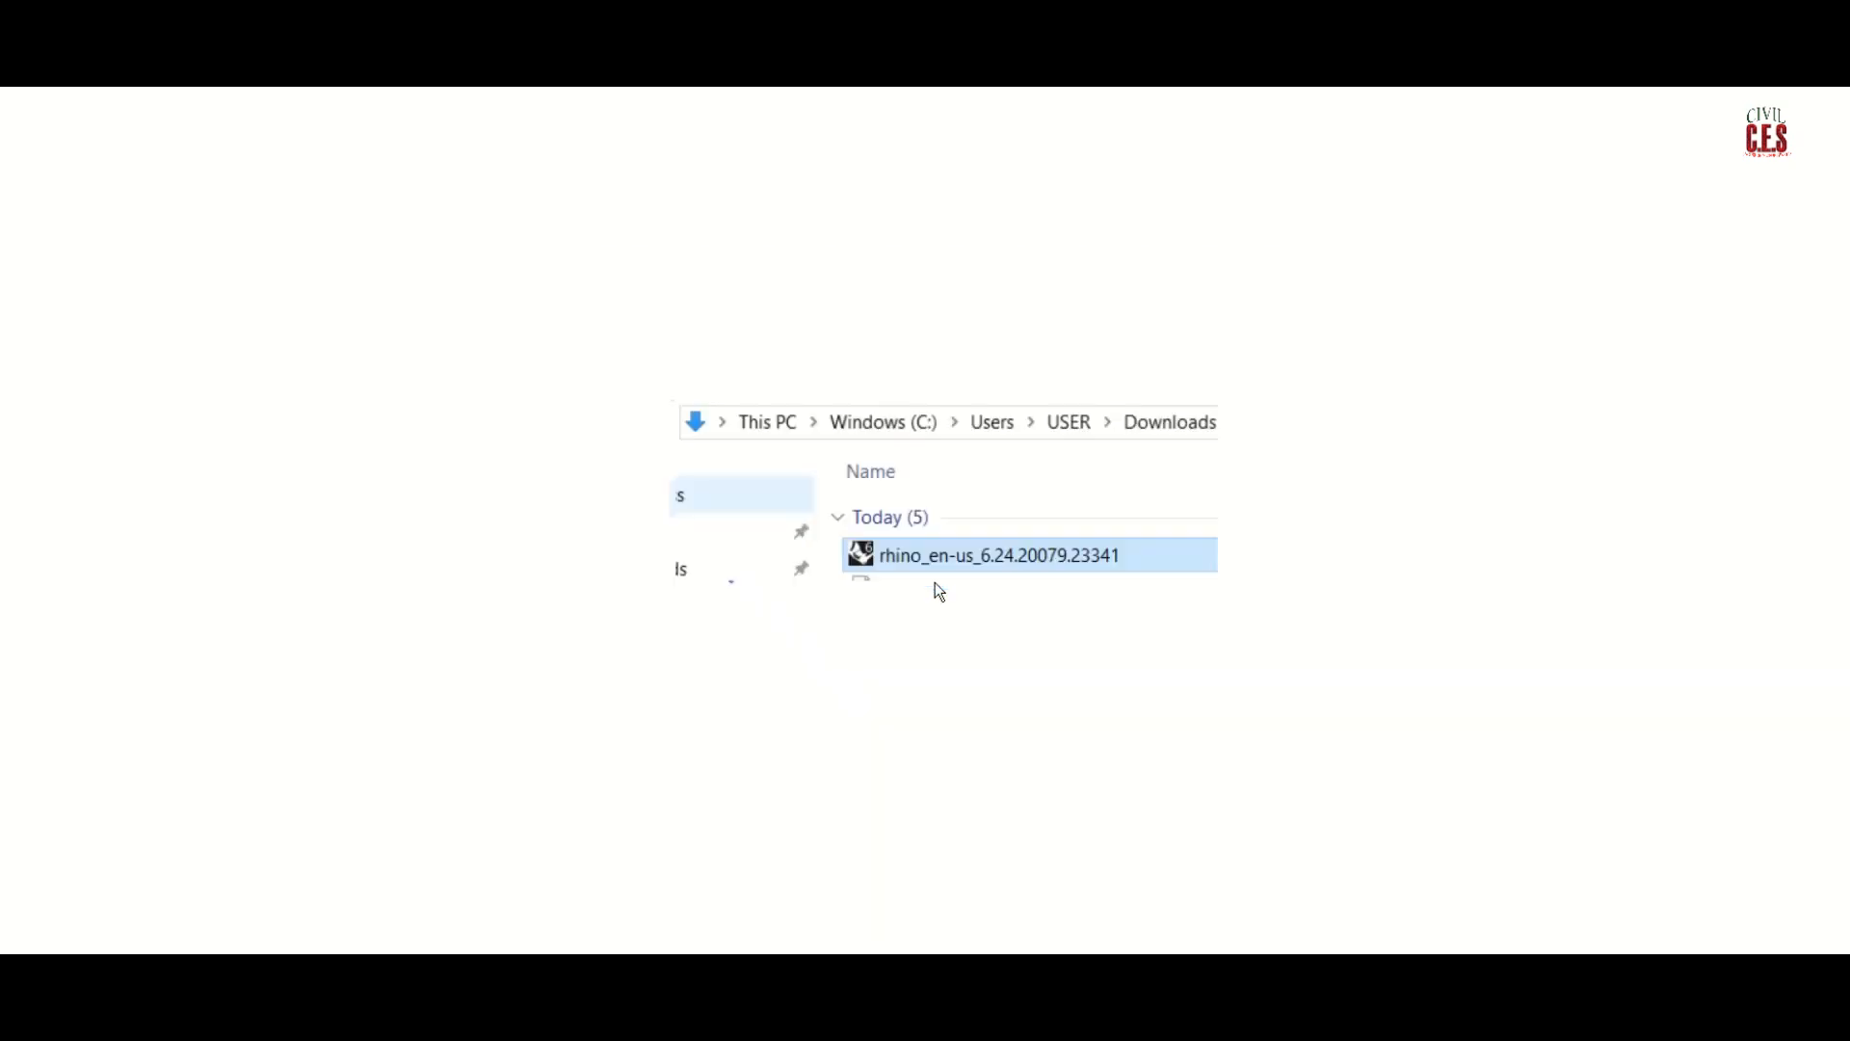
mouse_move(736, 570)
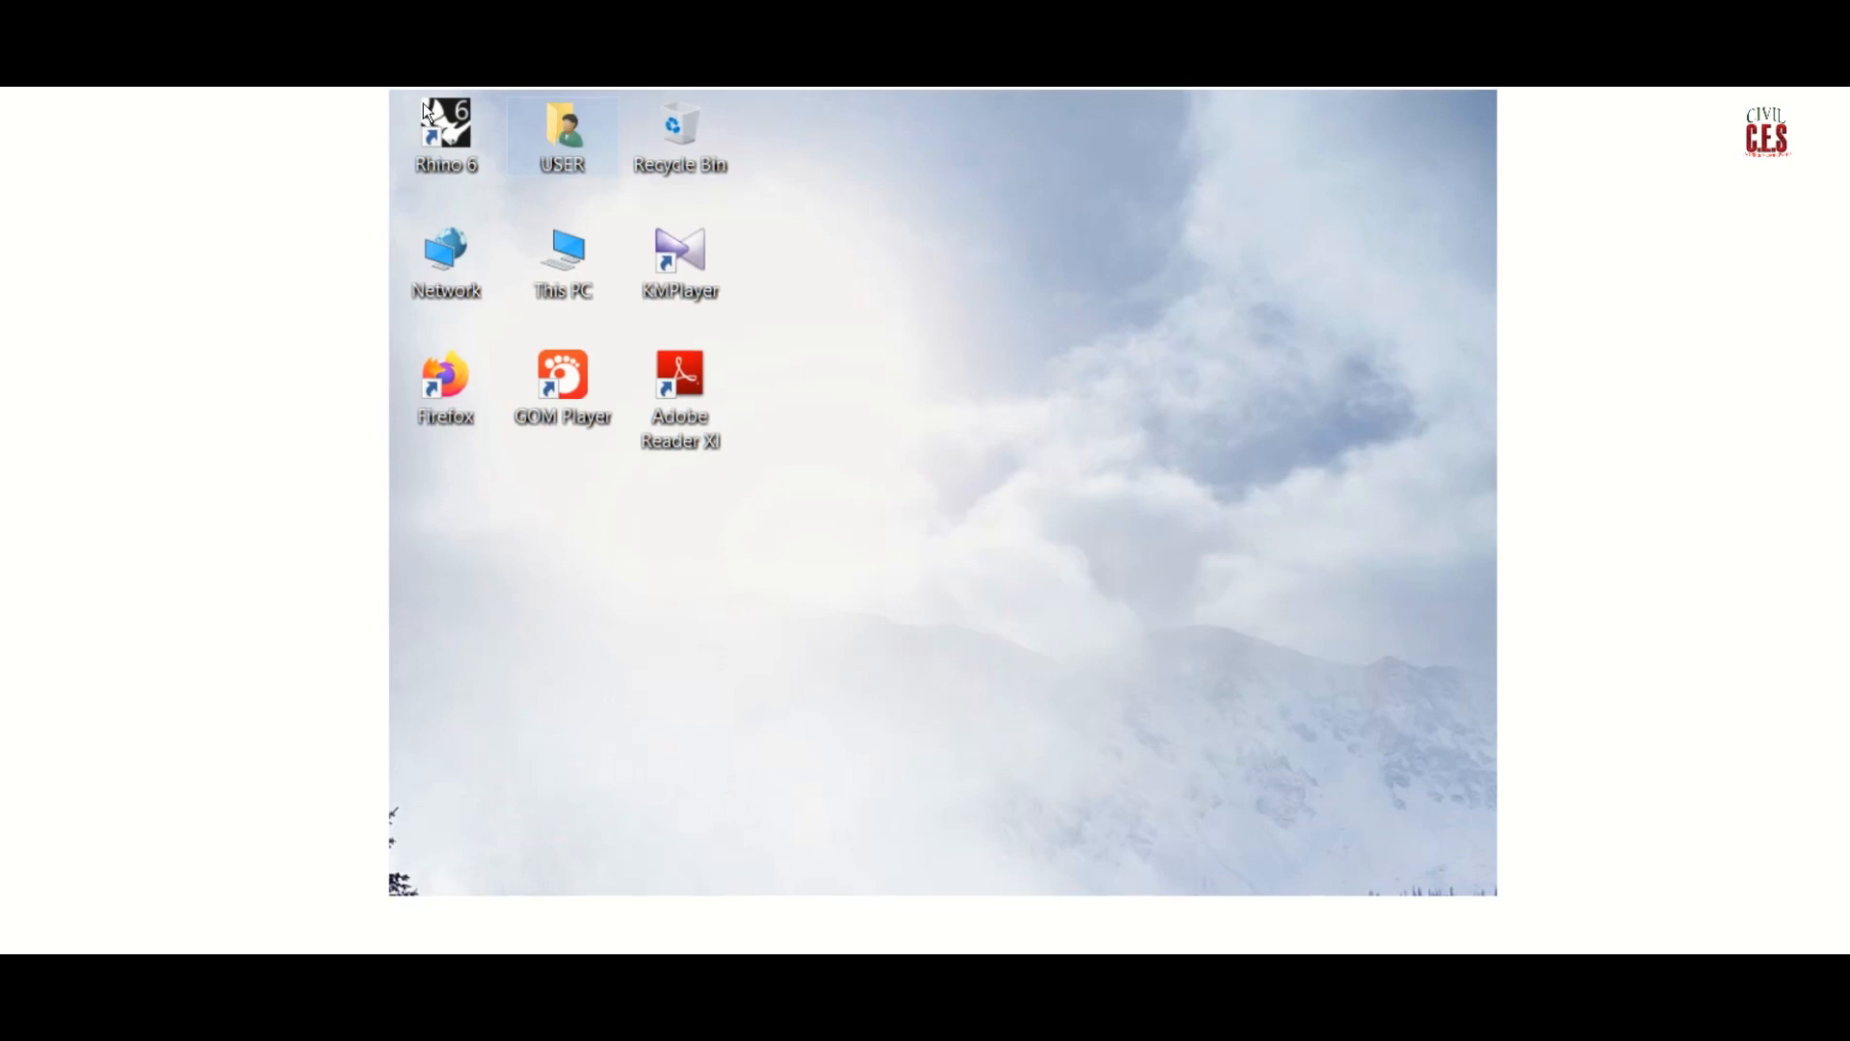
mouse_move(731, 215)
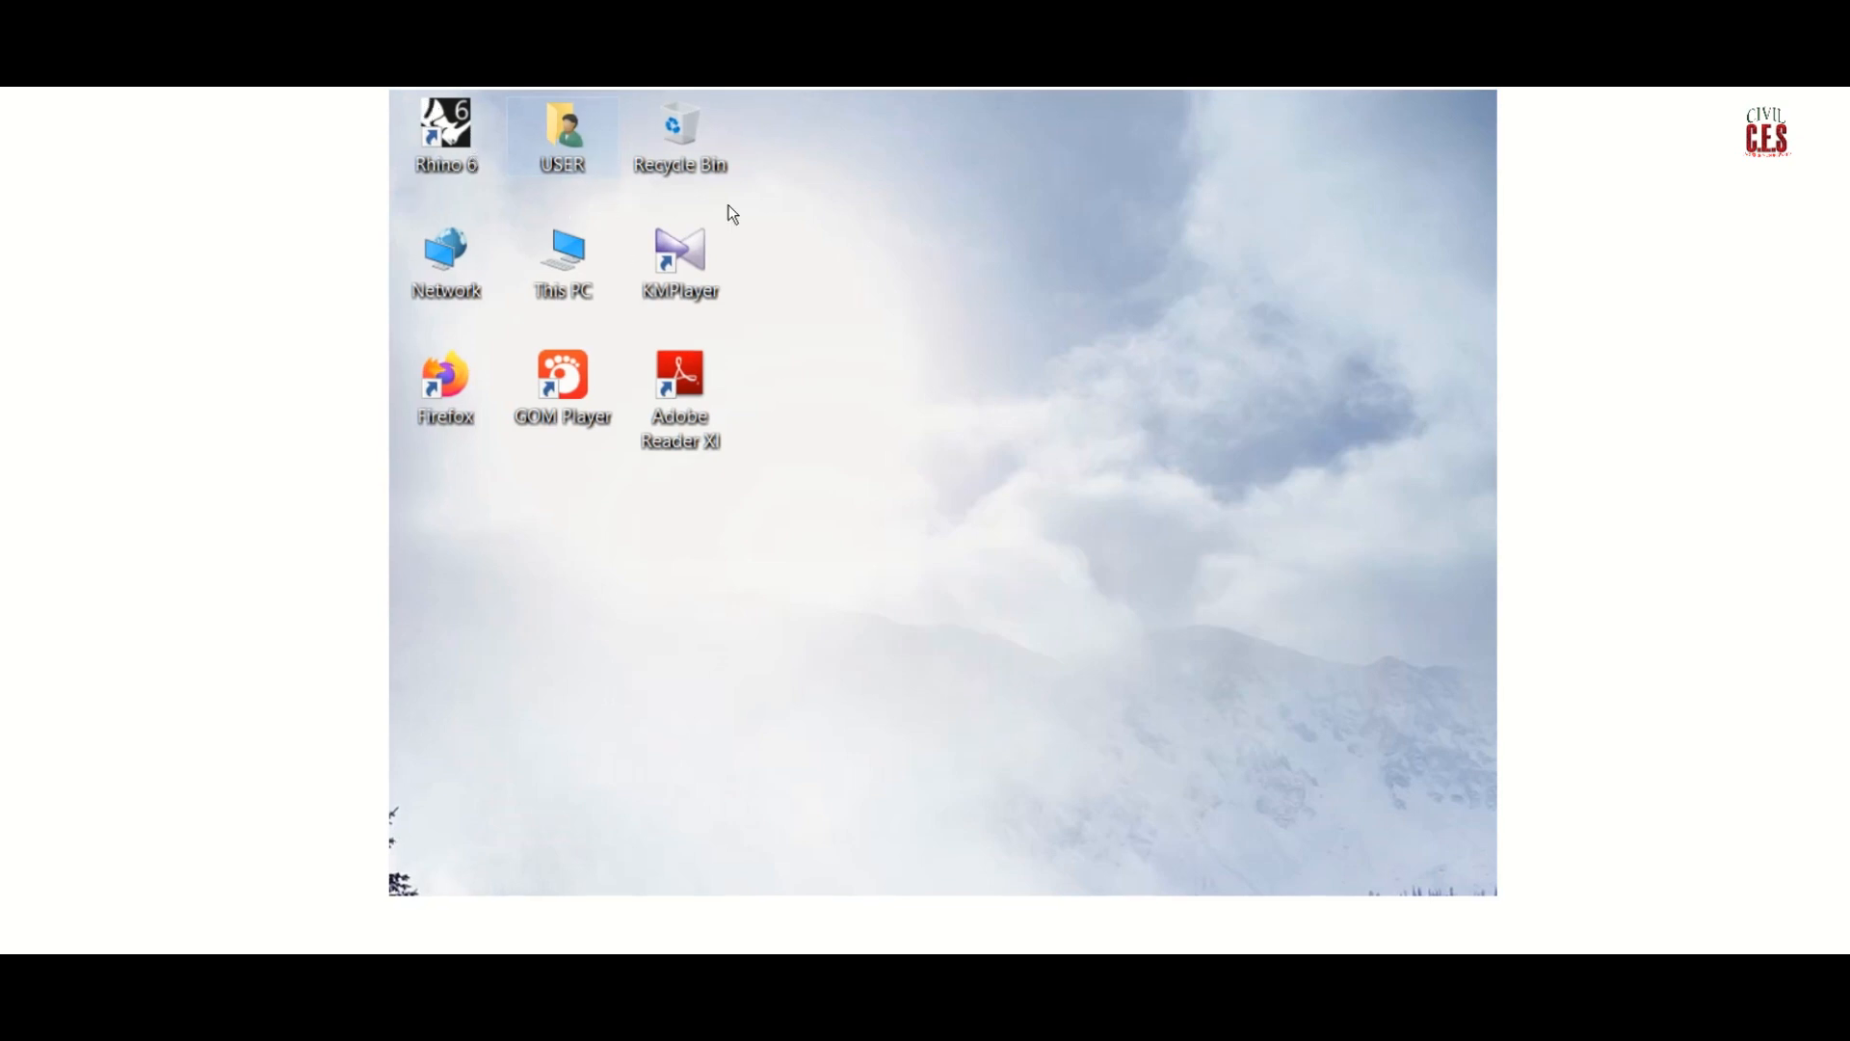
Launch the newly installed Rhino 6 from its desktop shortcut
double_click(445, 127)
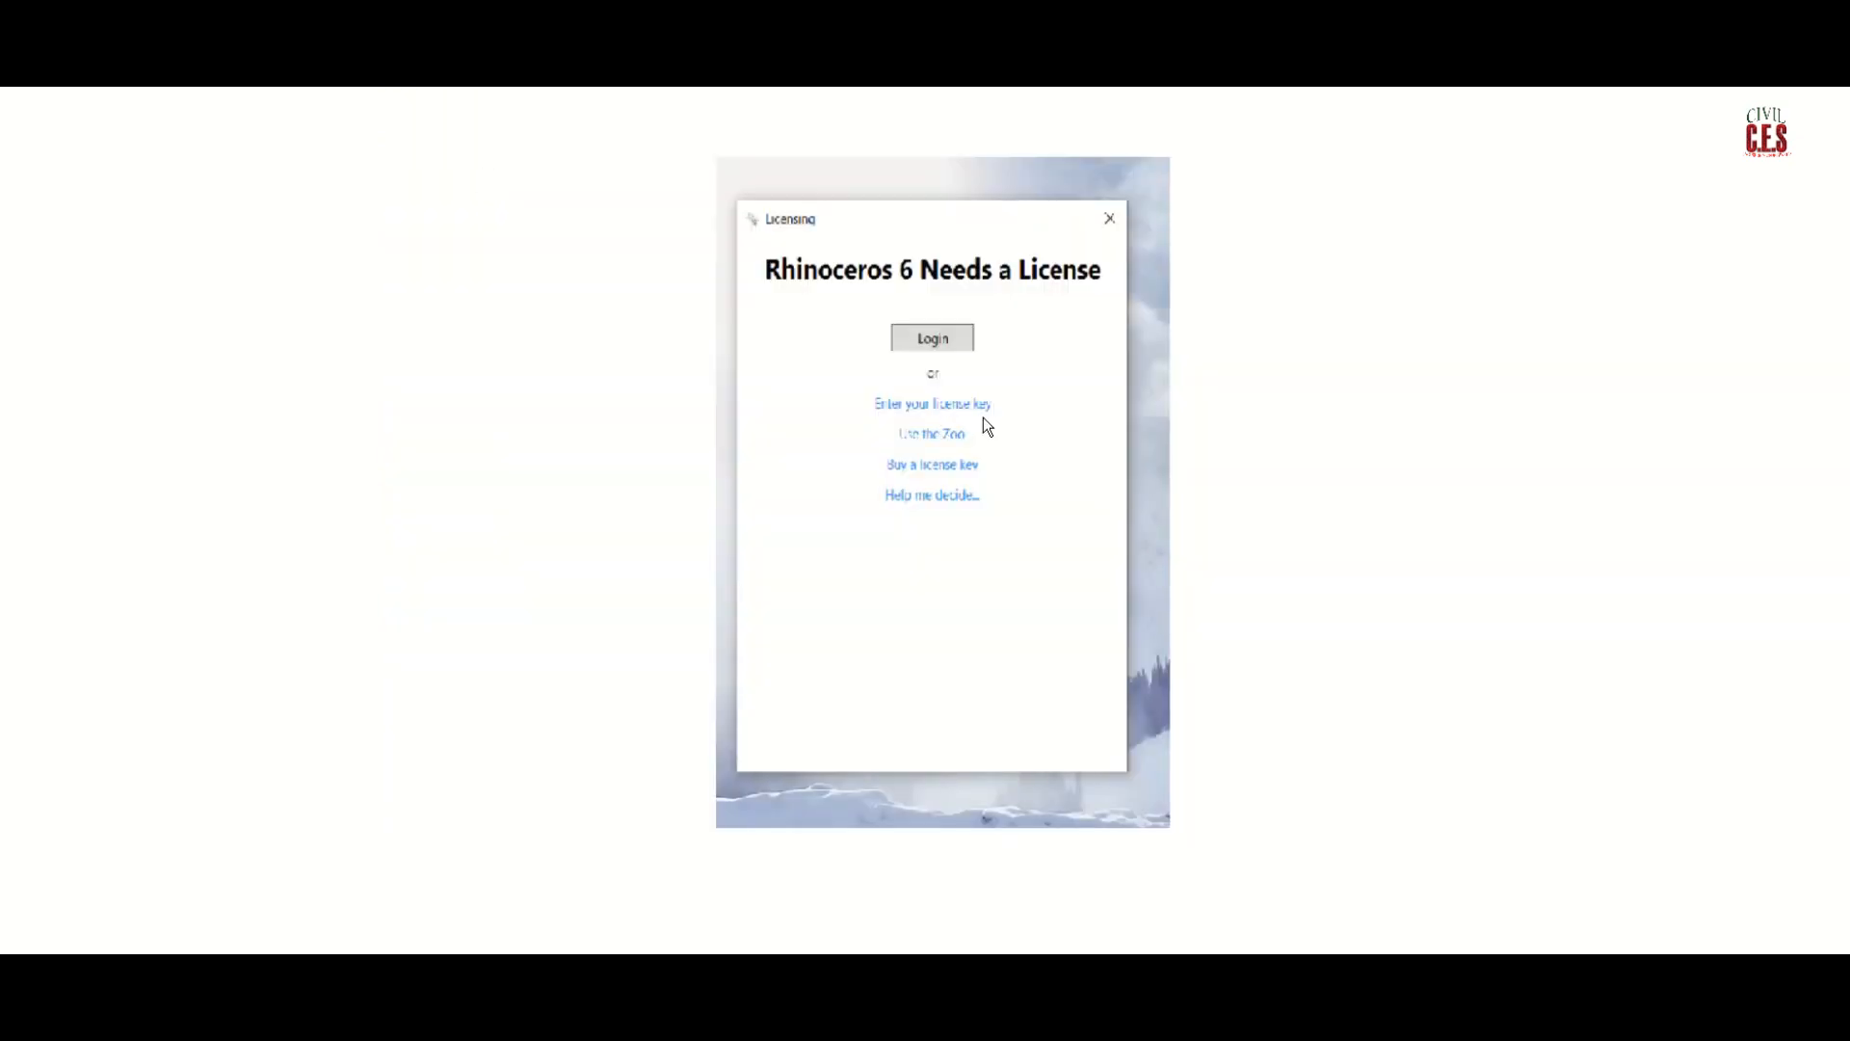
mouse_move(999, 407)
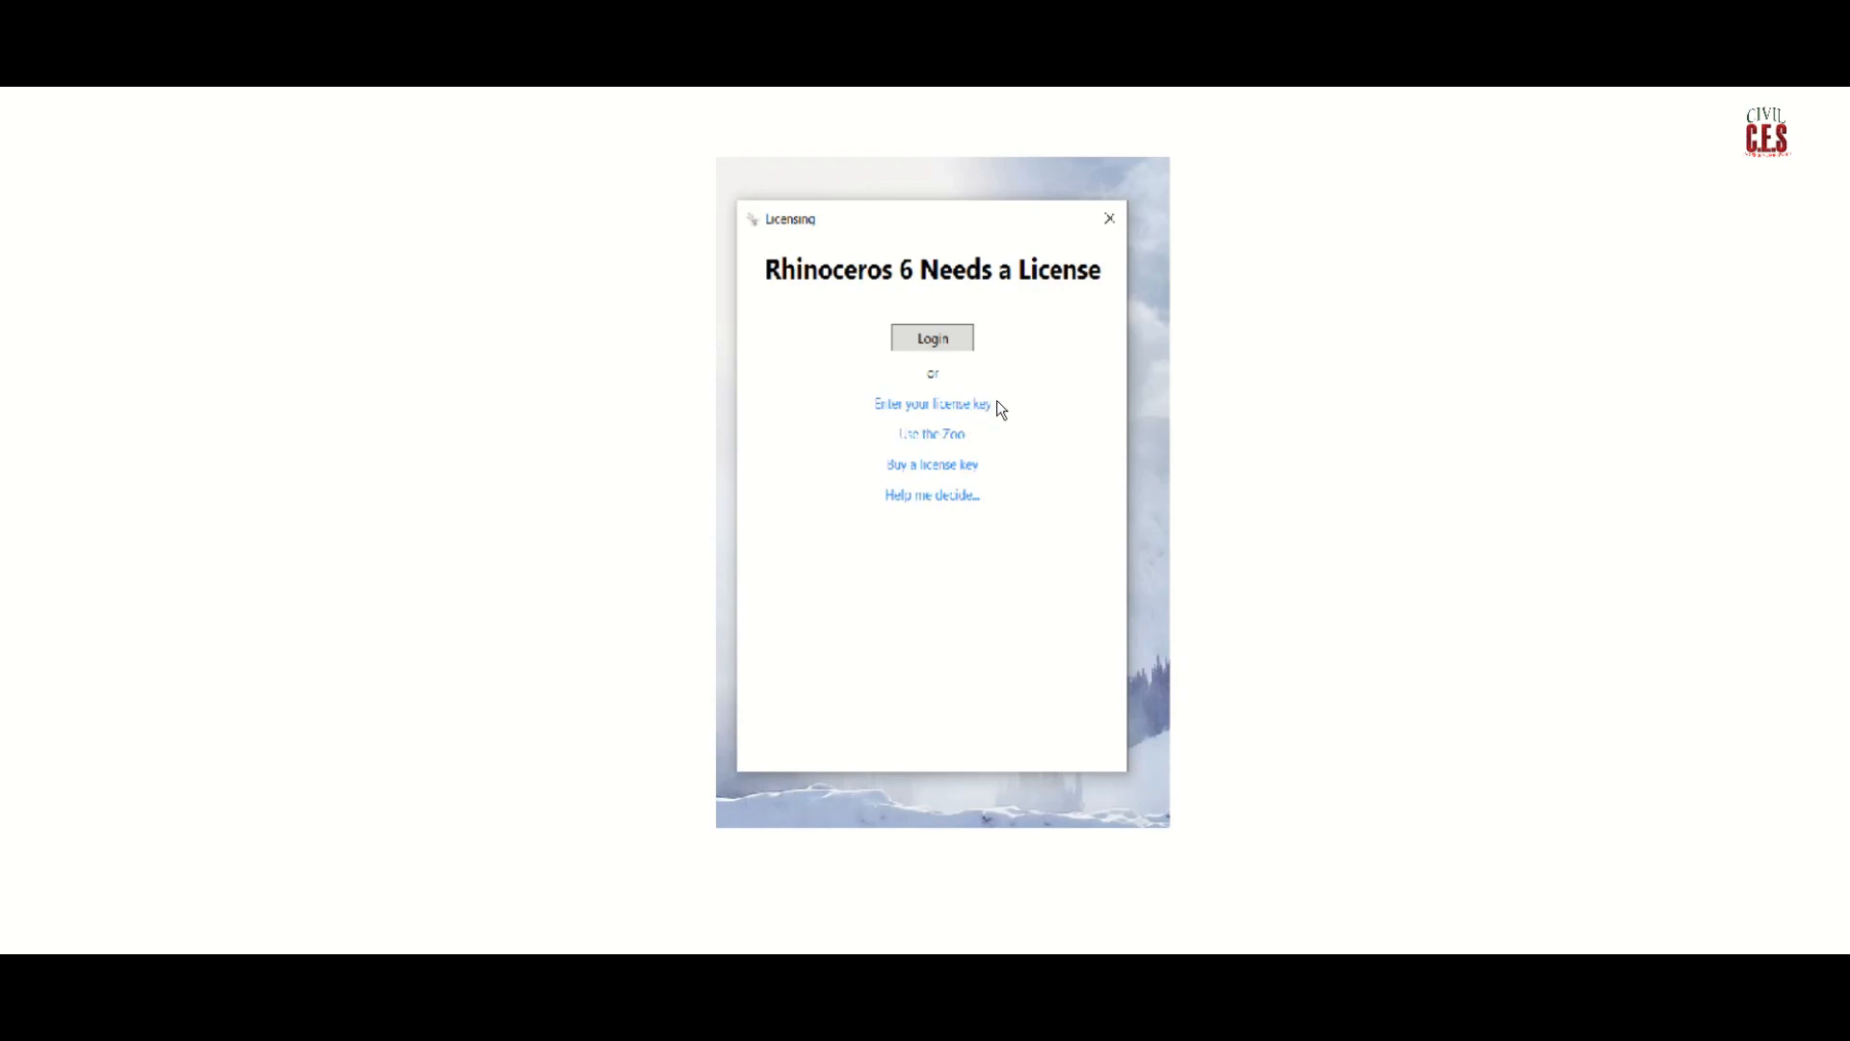
mouse_move(985, 419)
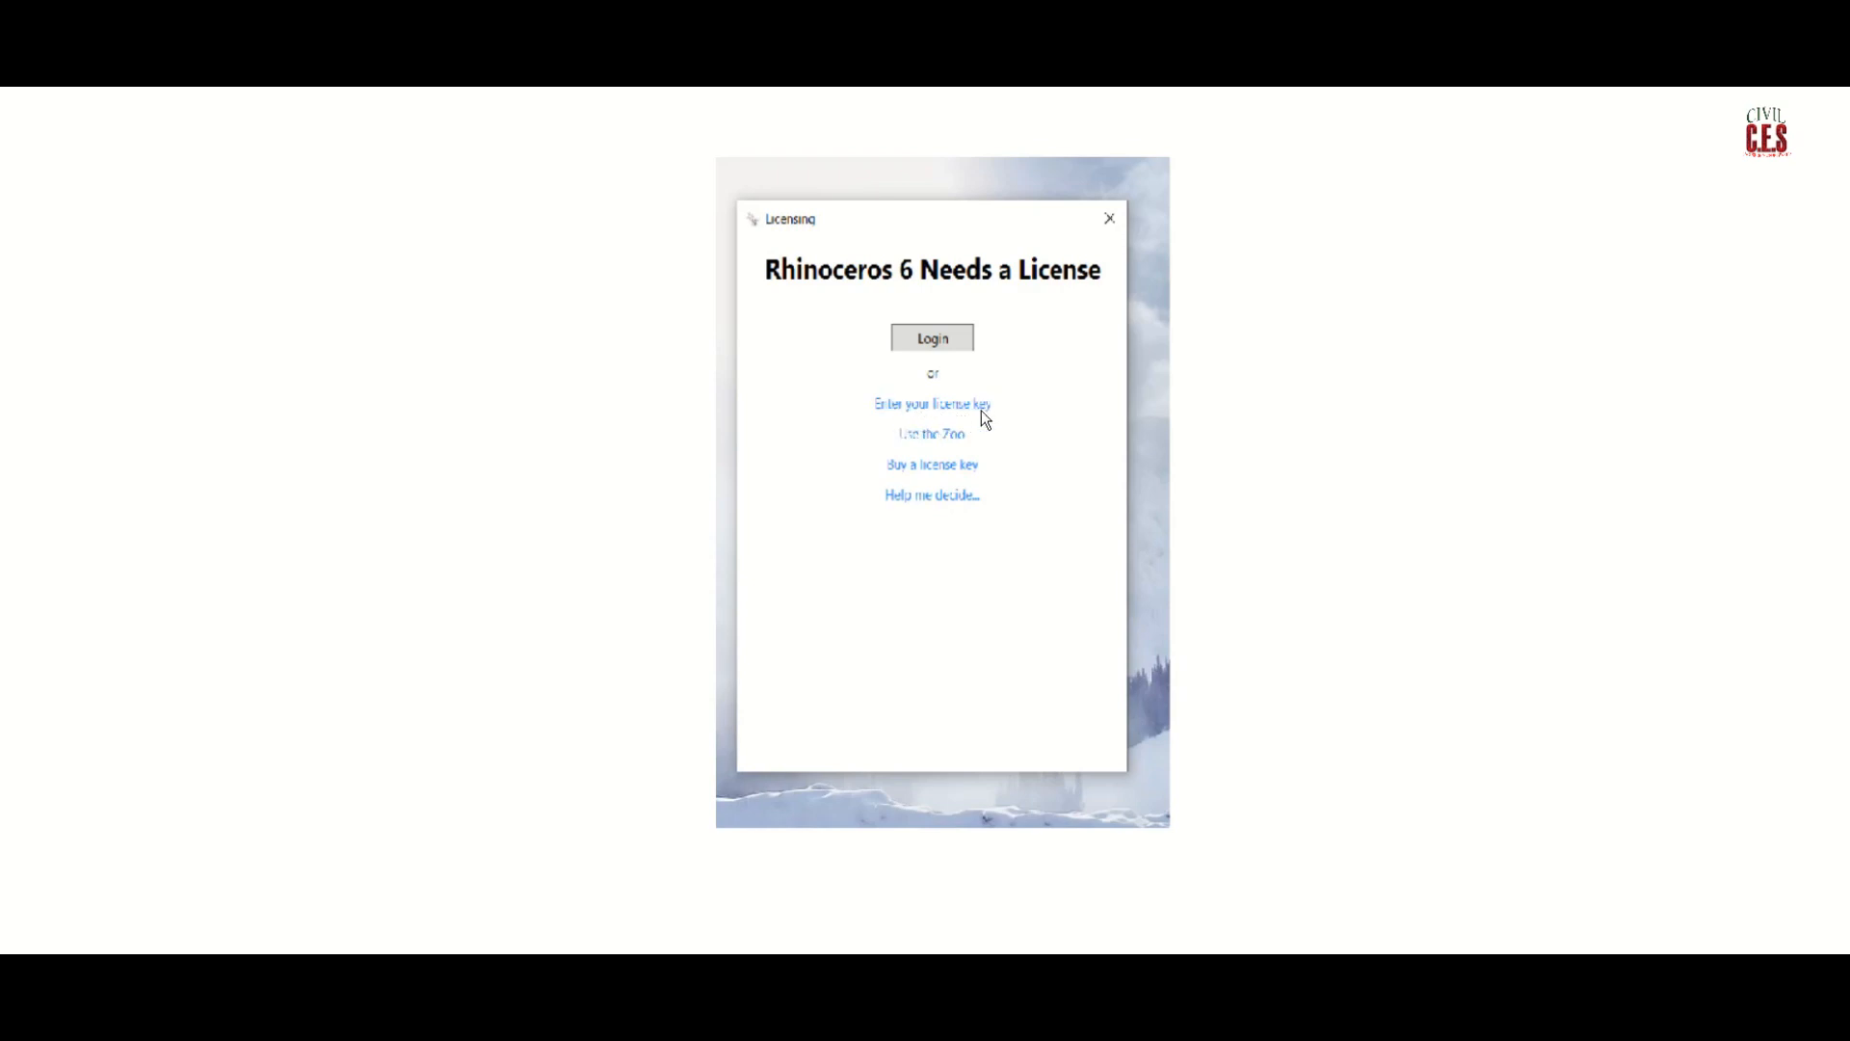
Validate the evaluation license with an email, then dismiss the success message
click(932, 403)
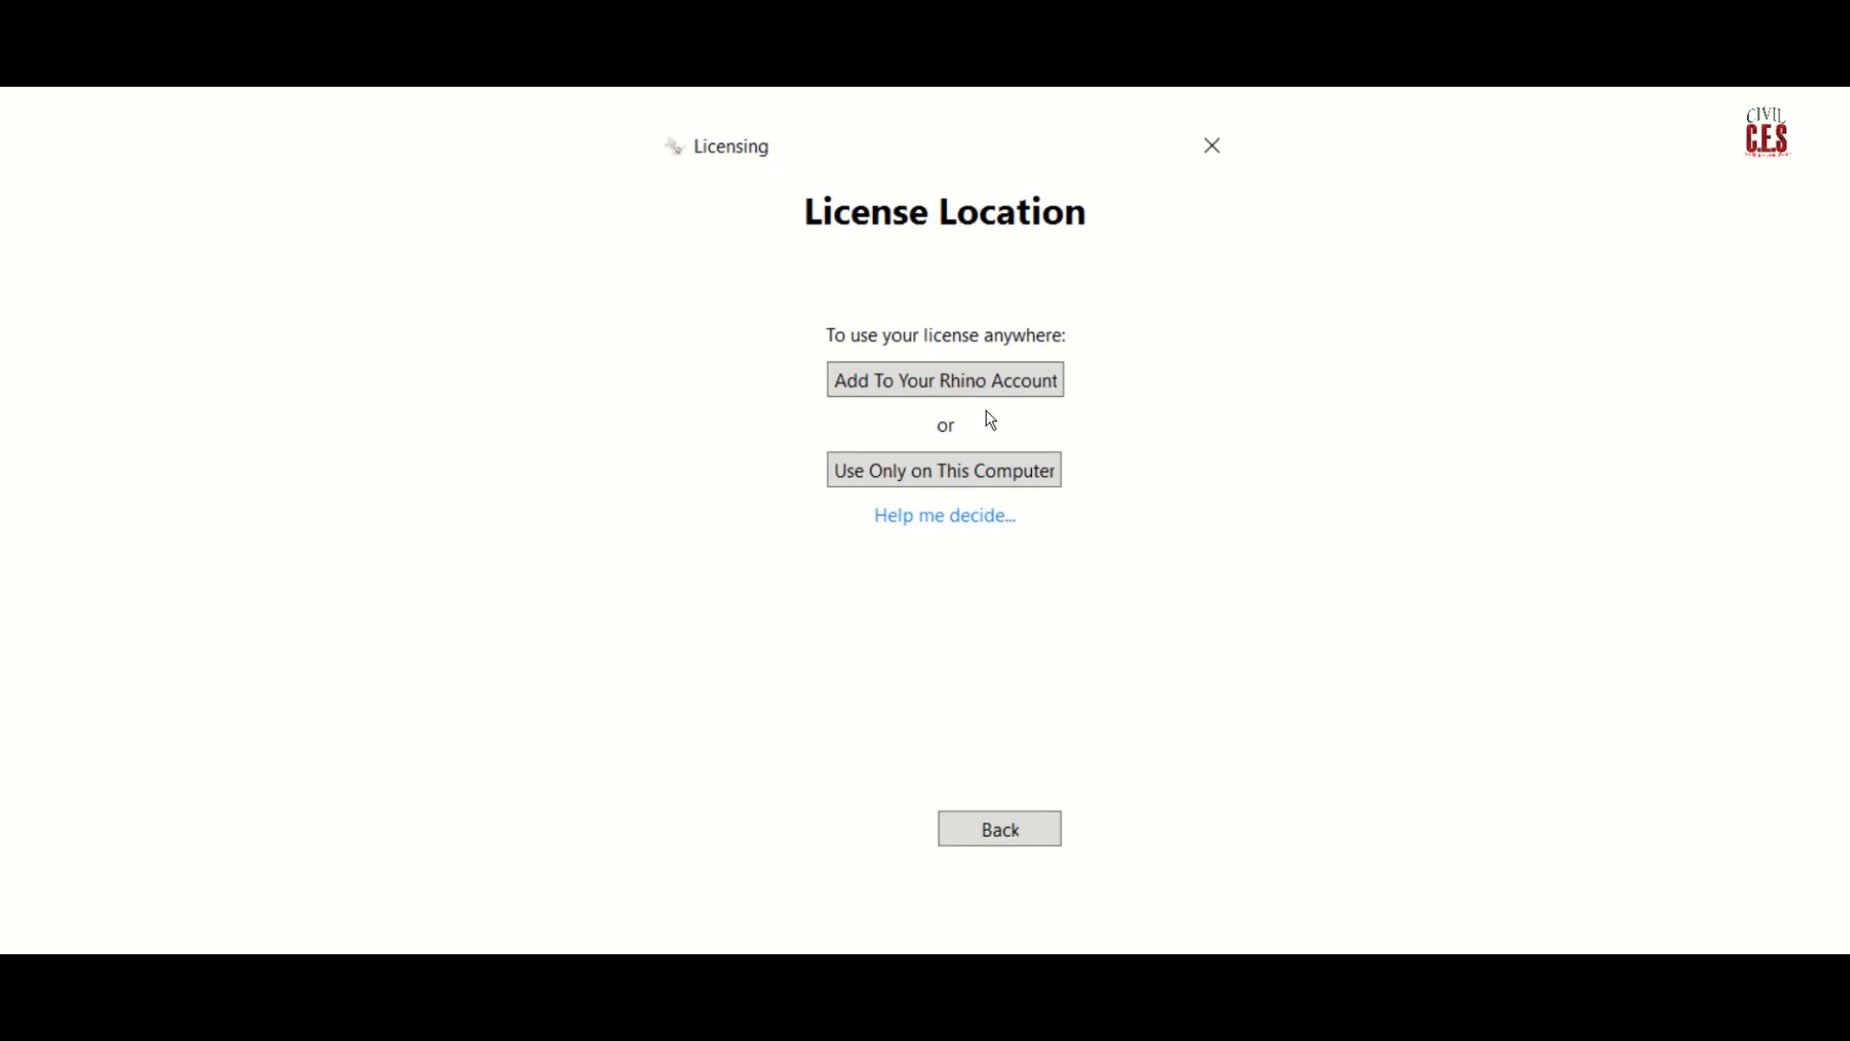
mouse_move(1036, 471)
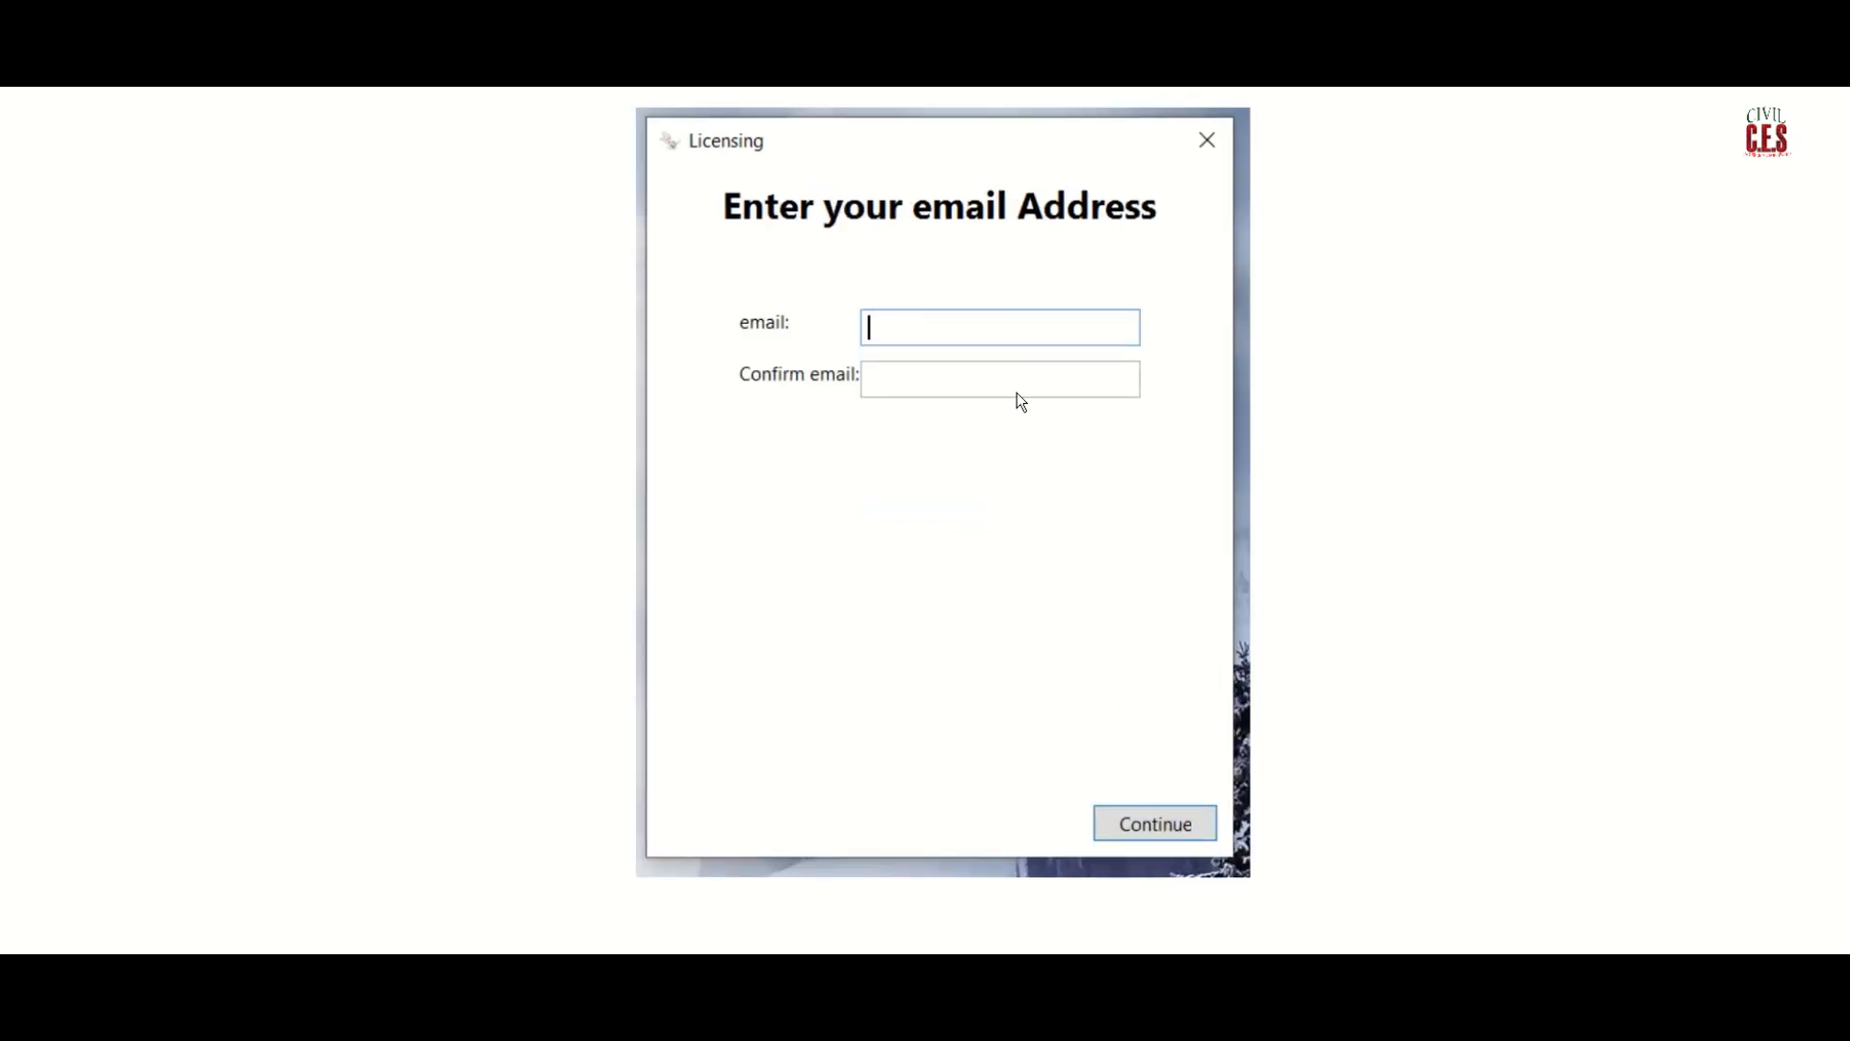
mouse_move(885, 415)
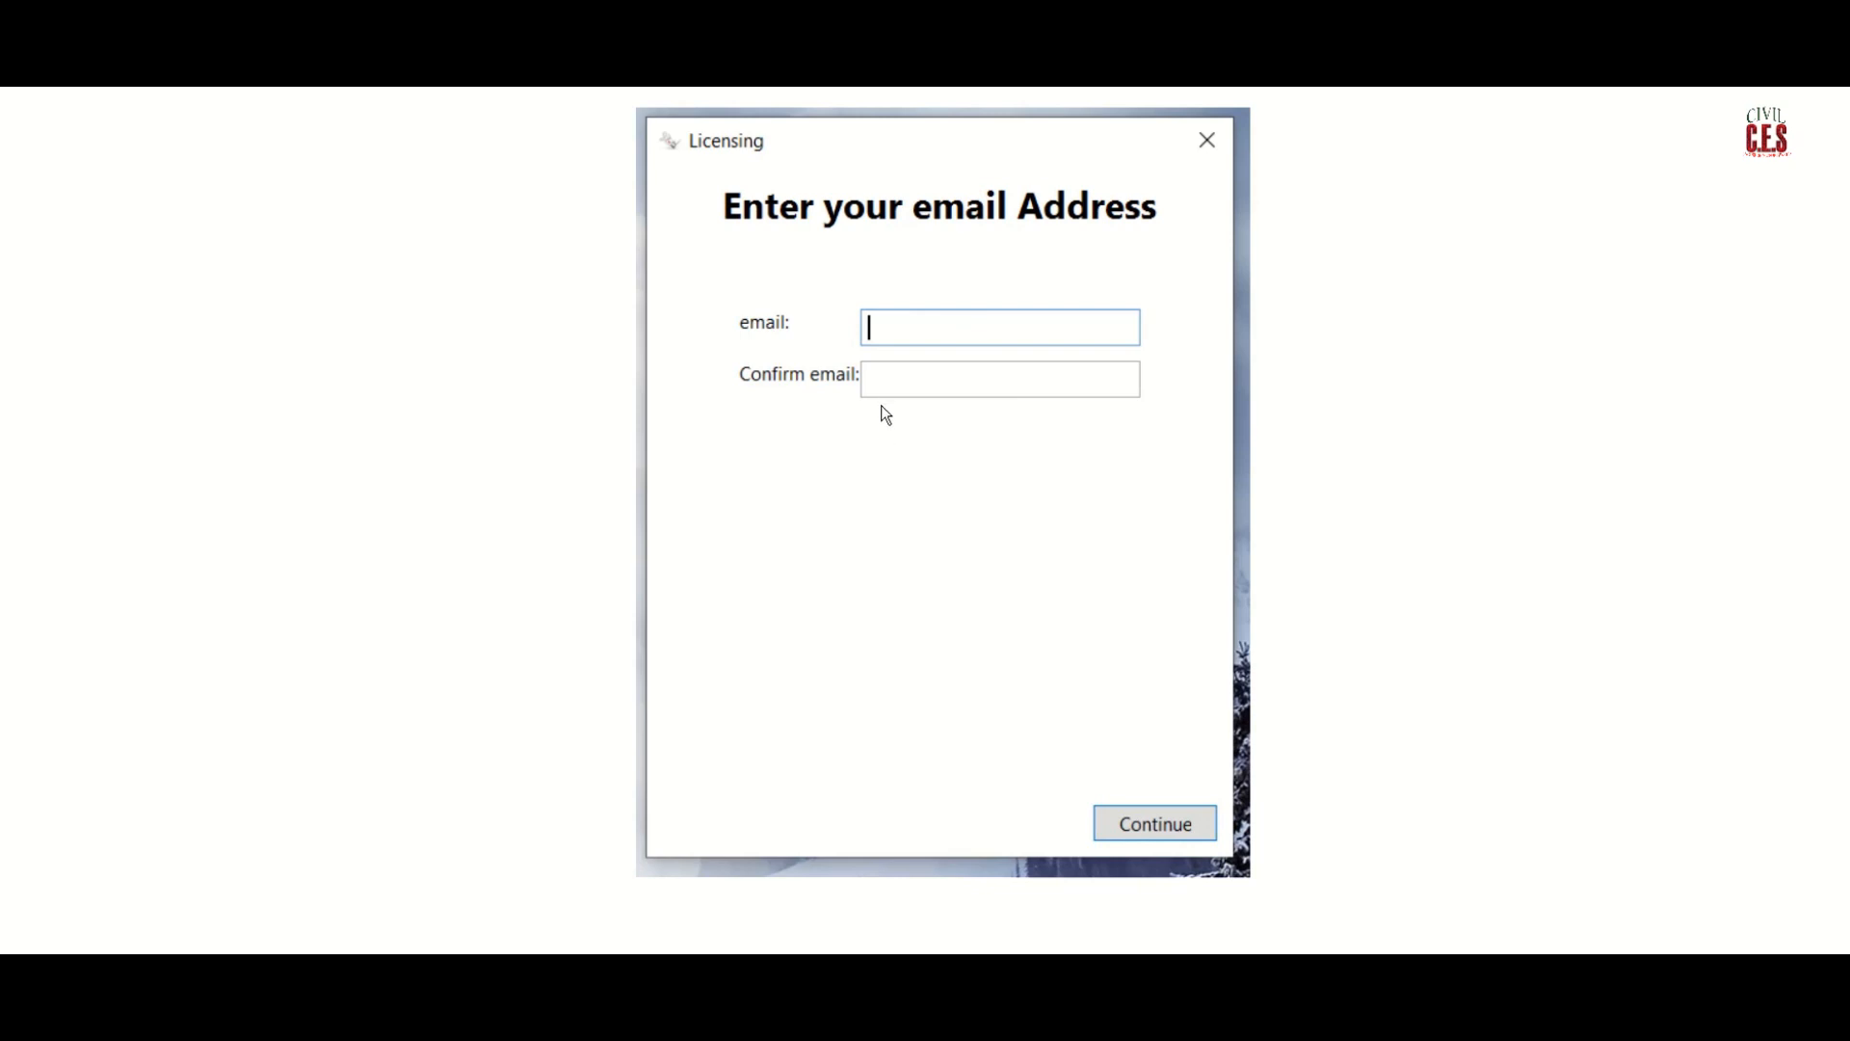
click(1153, 822)
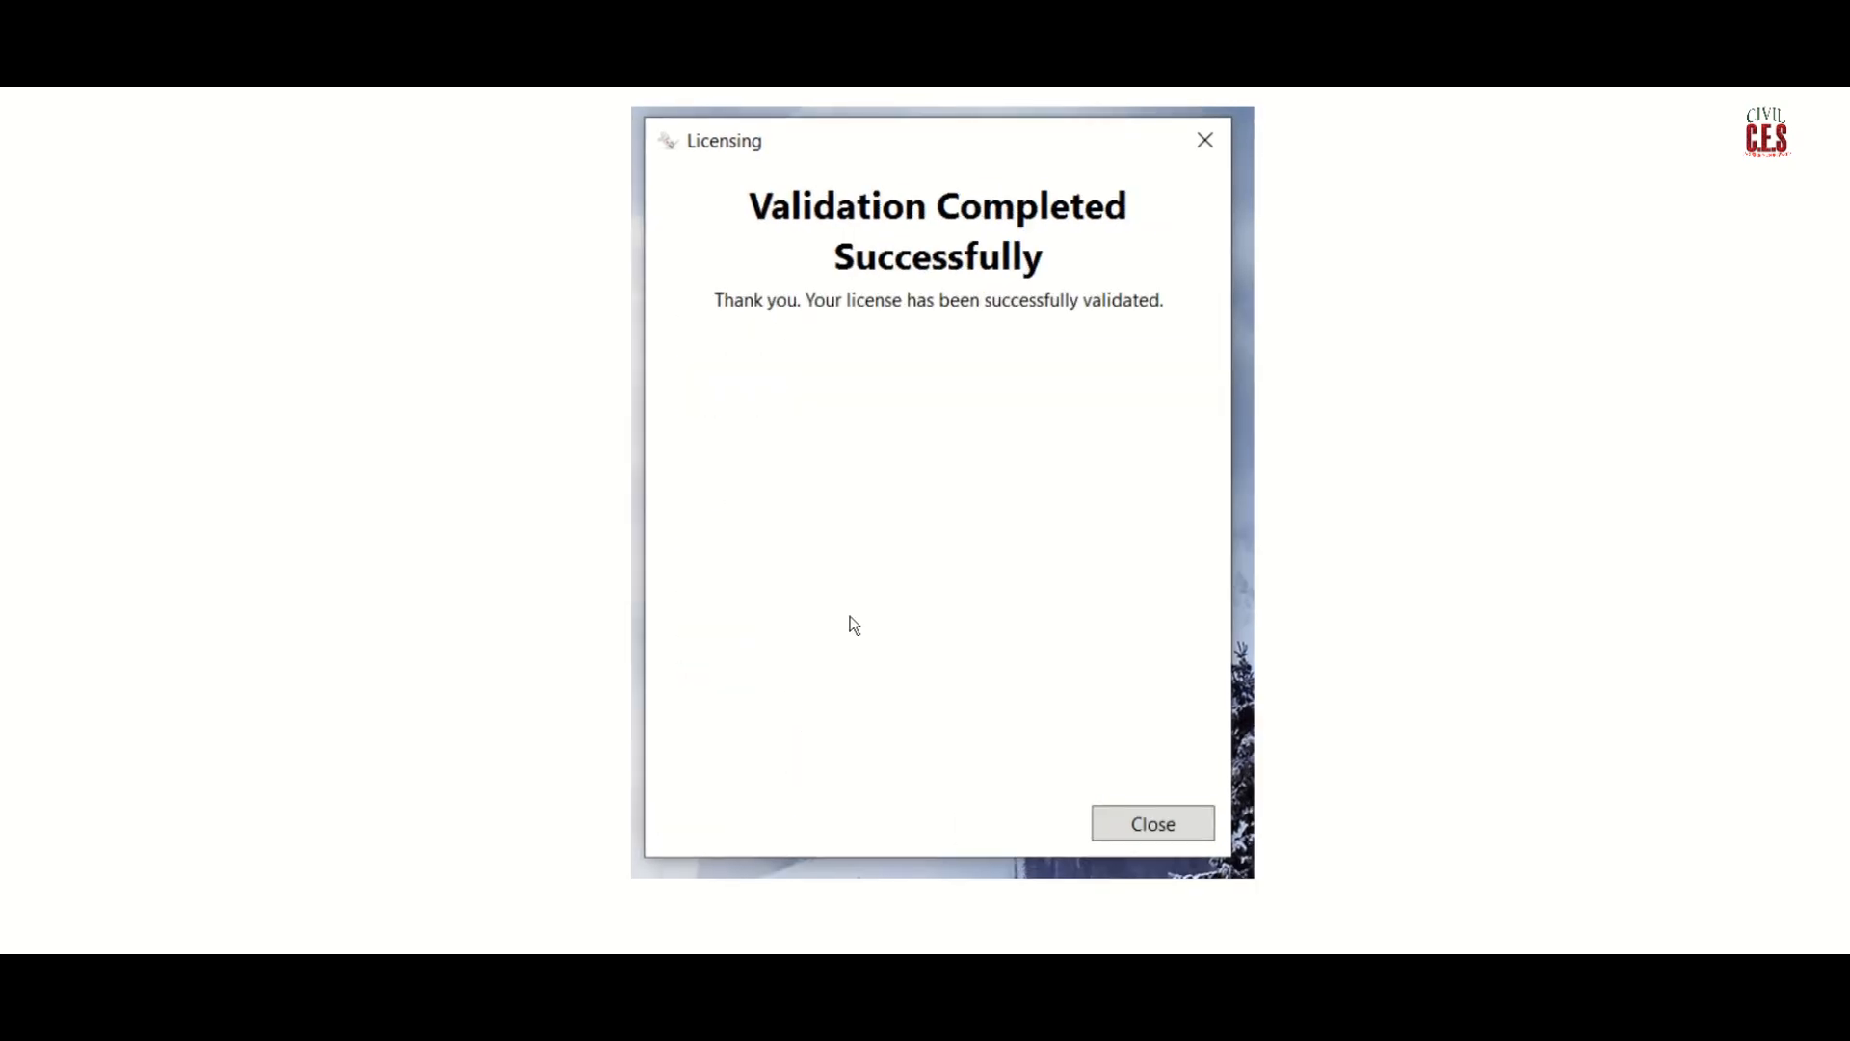
click(1151, 822)
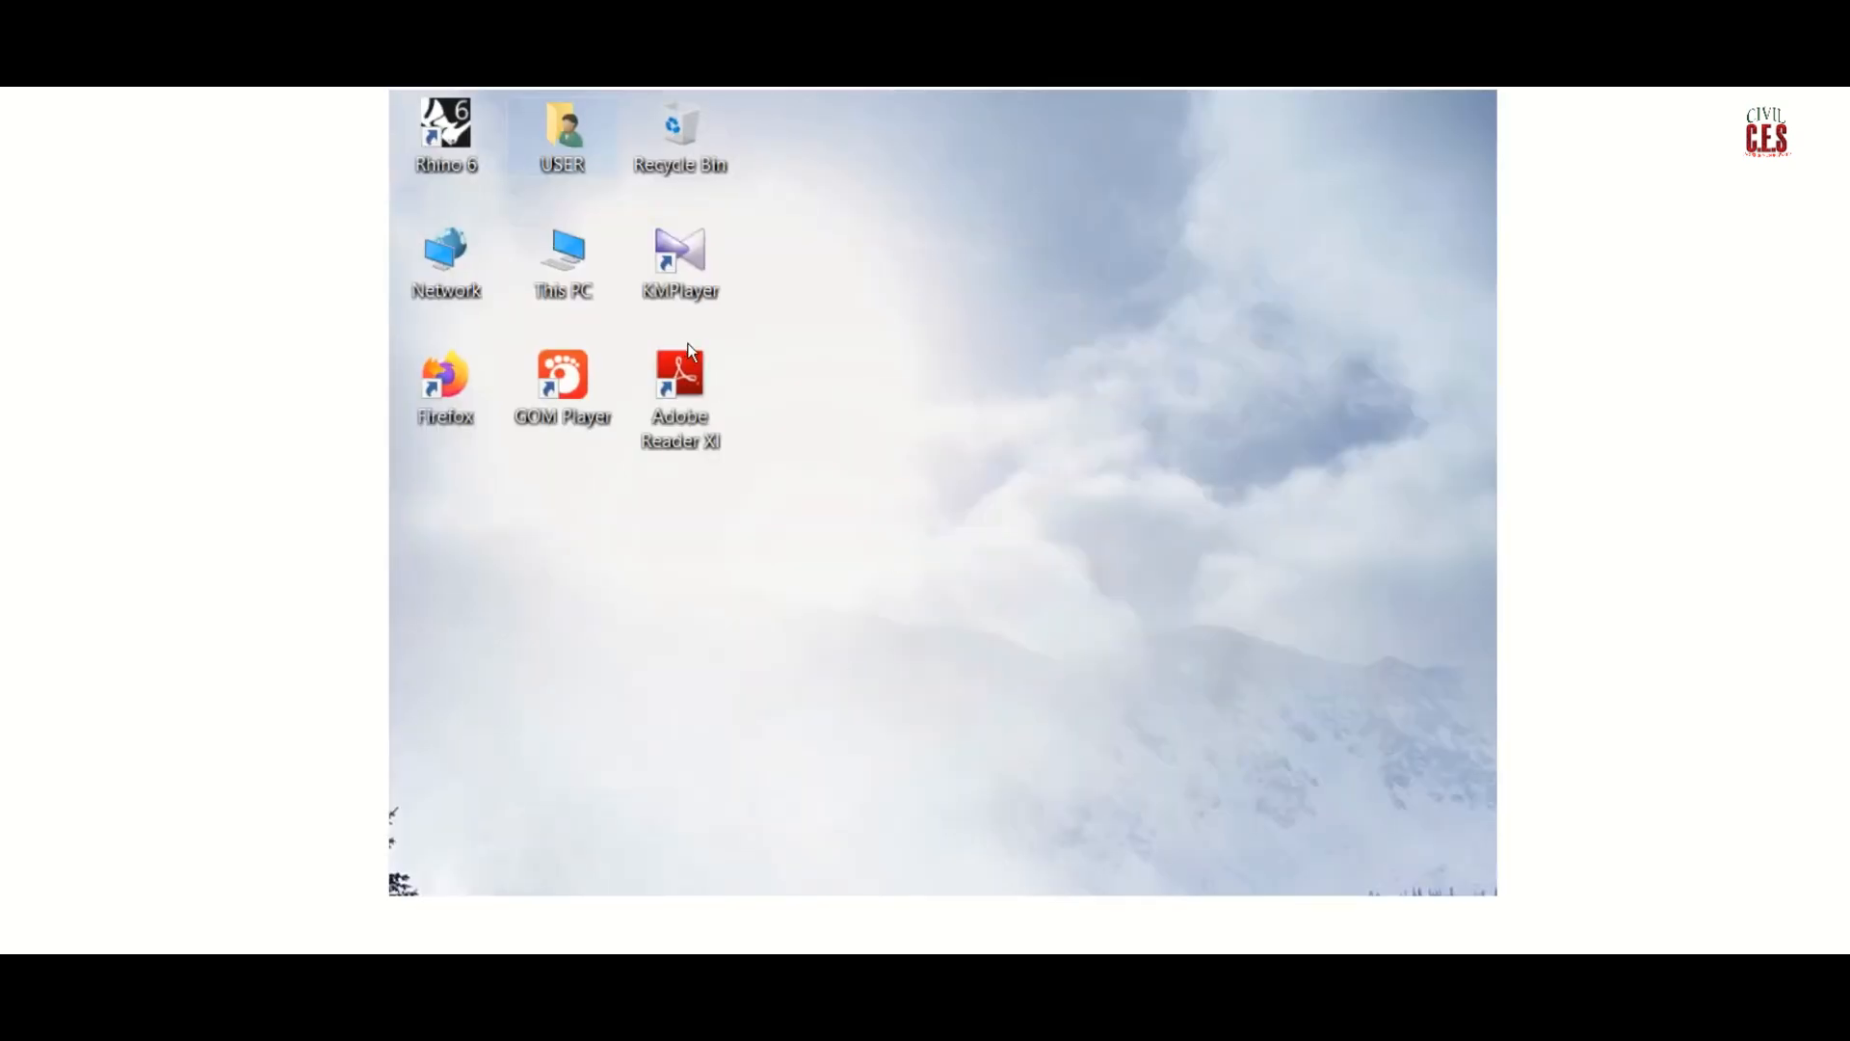
Relaunch Rhino 6 from the desktop shortcut after licensing
double_click(446, 130)
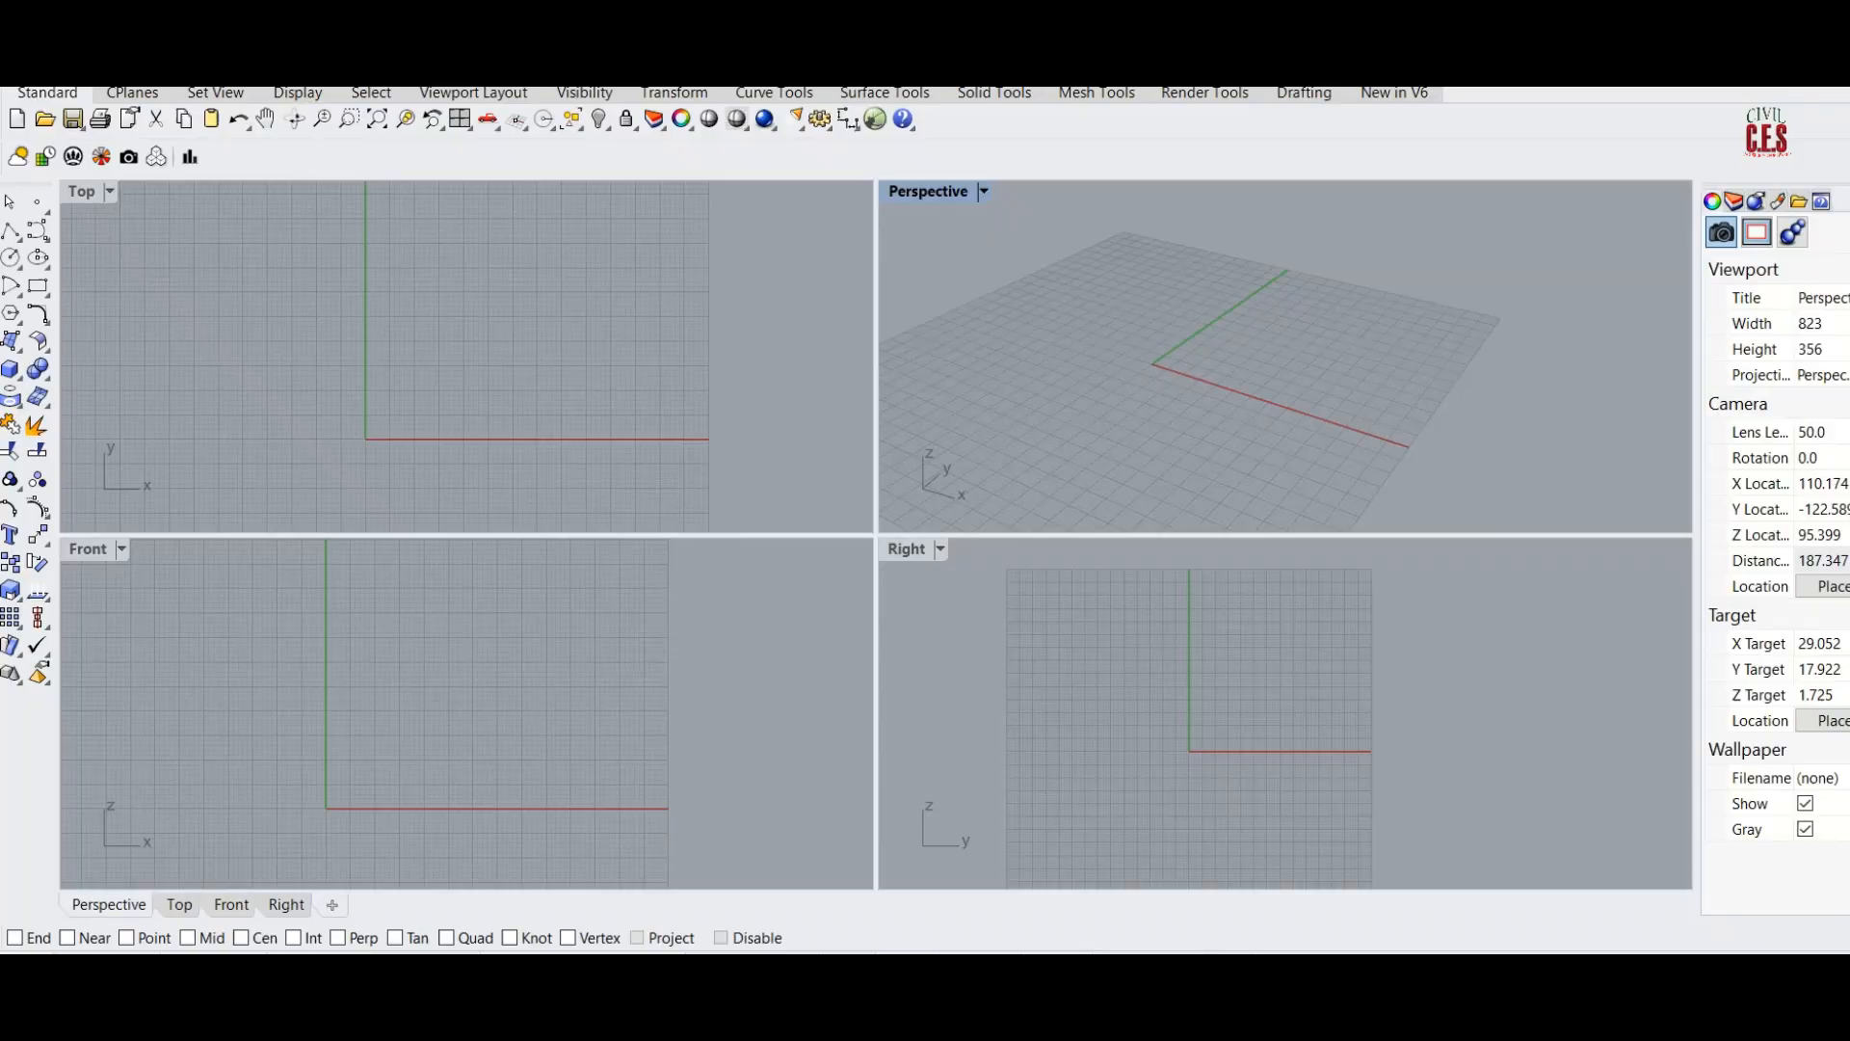
mouse_move(793, 773)
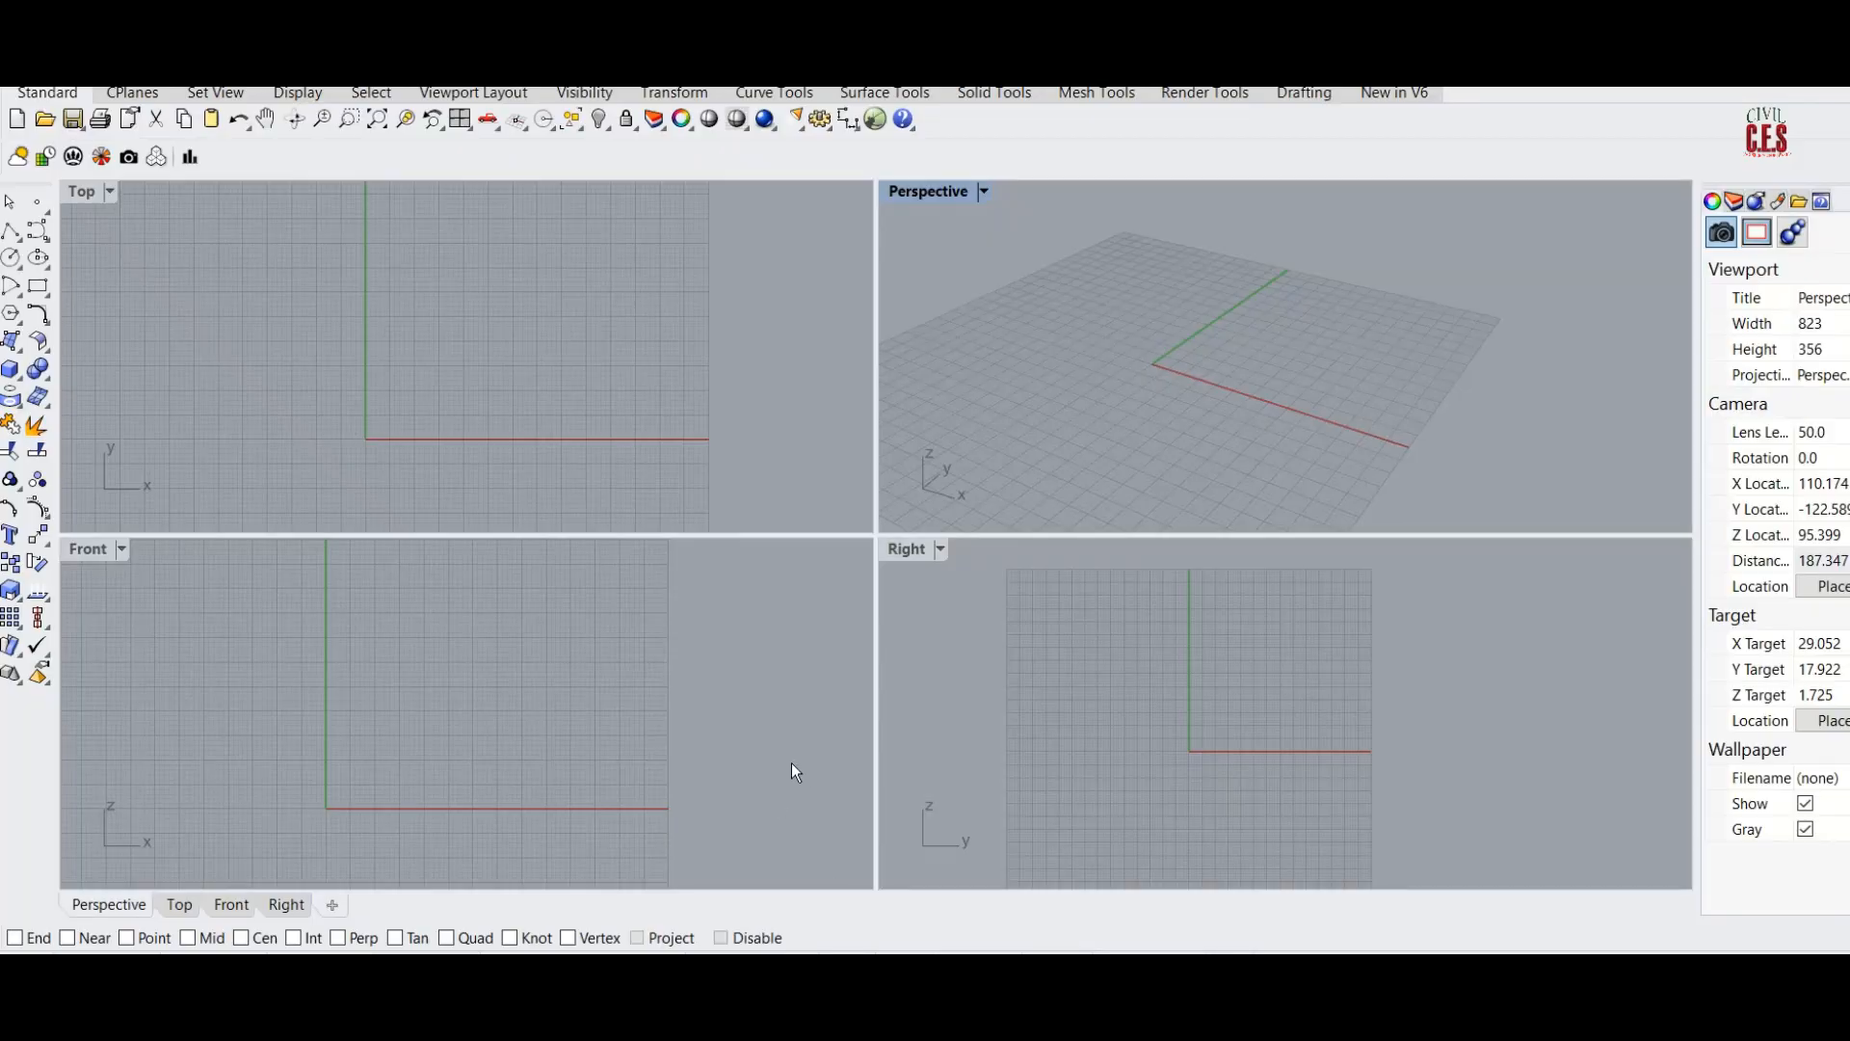